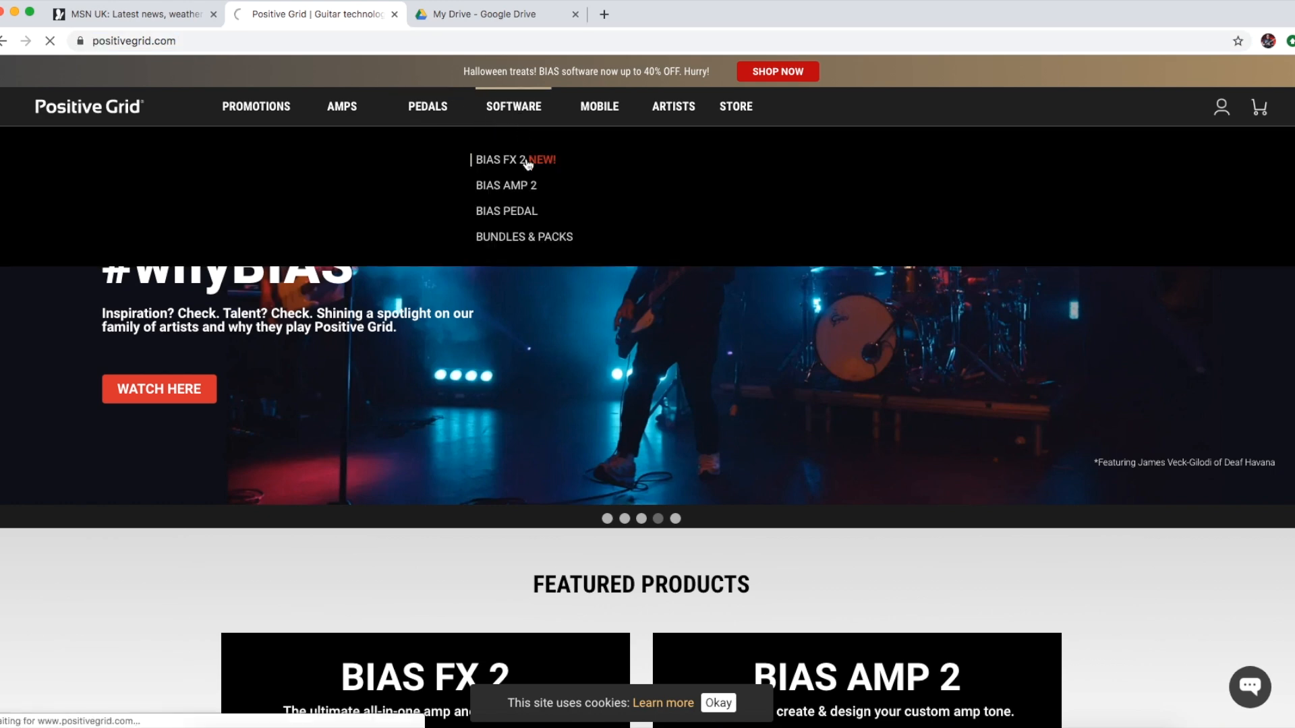
- Reach the BIAS FX 2 purchase options, glancing at the demo downloads along the way
click(504, 159)
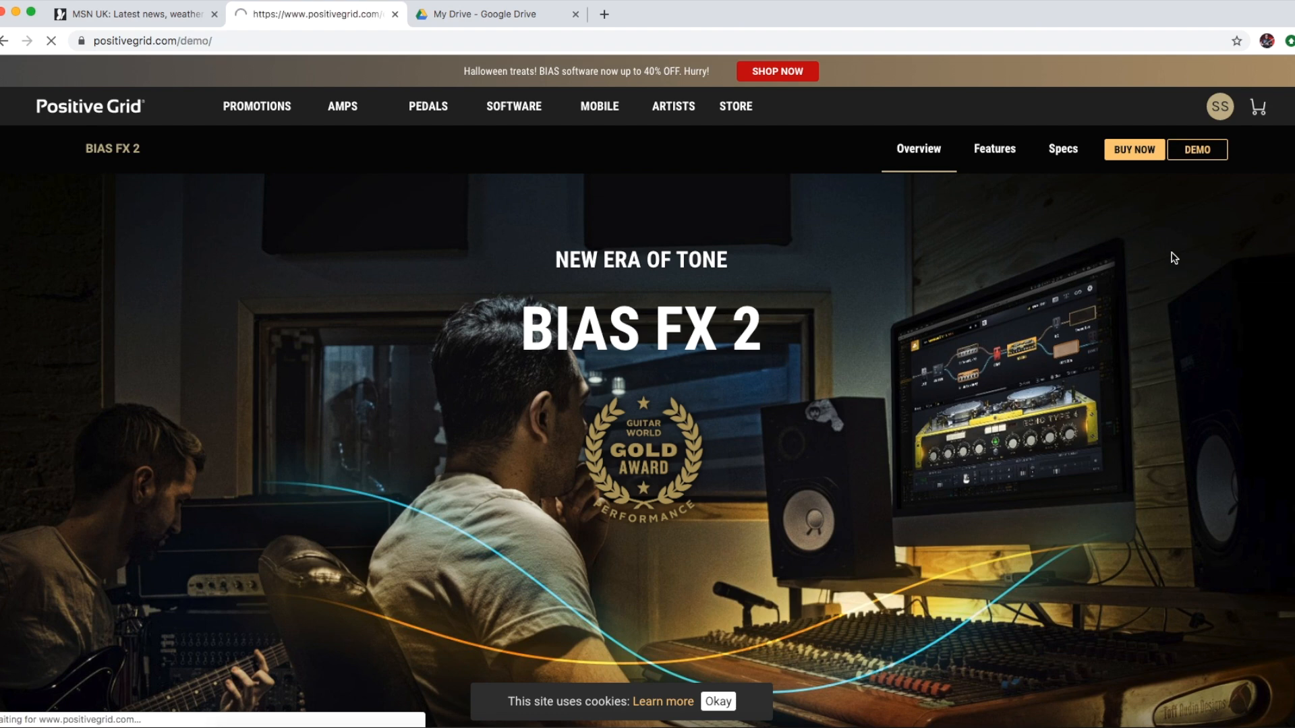
click(1197, 150)
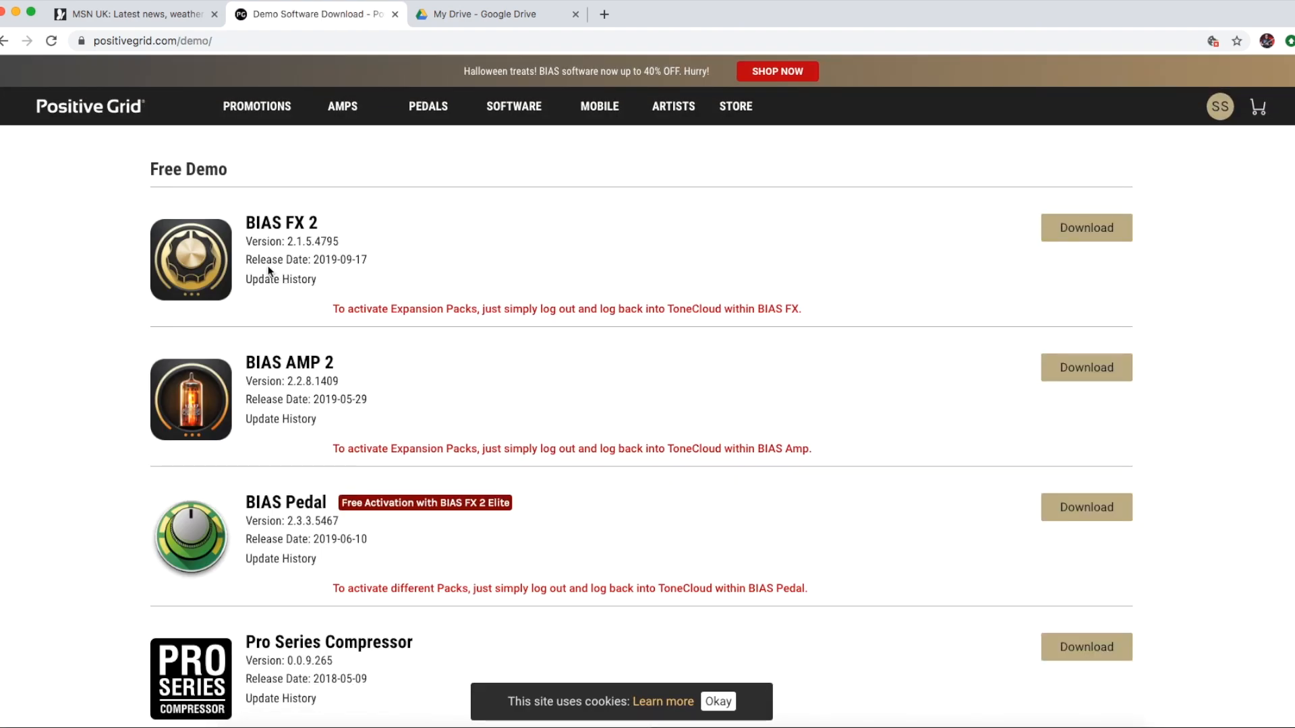
mouse_move(472, 320)
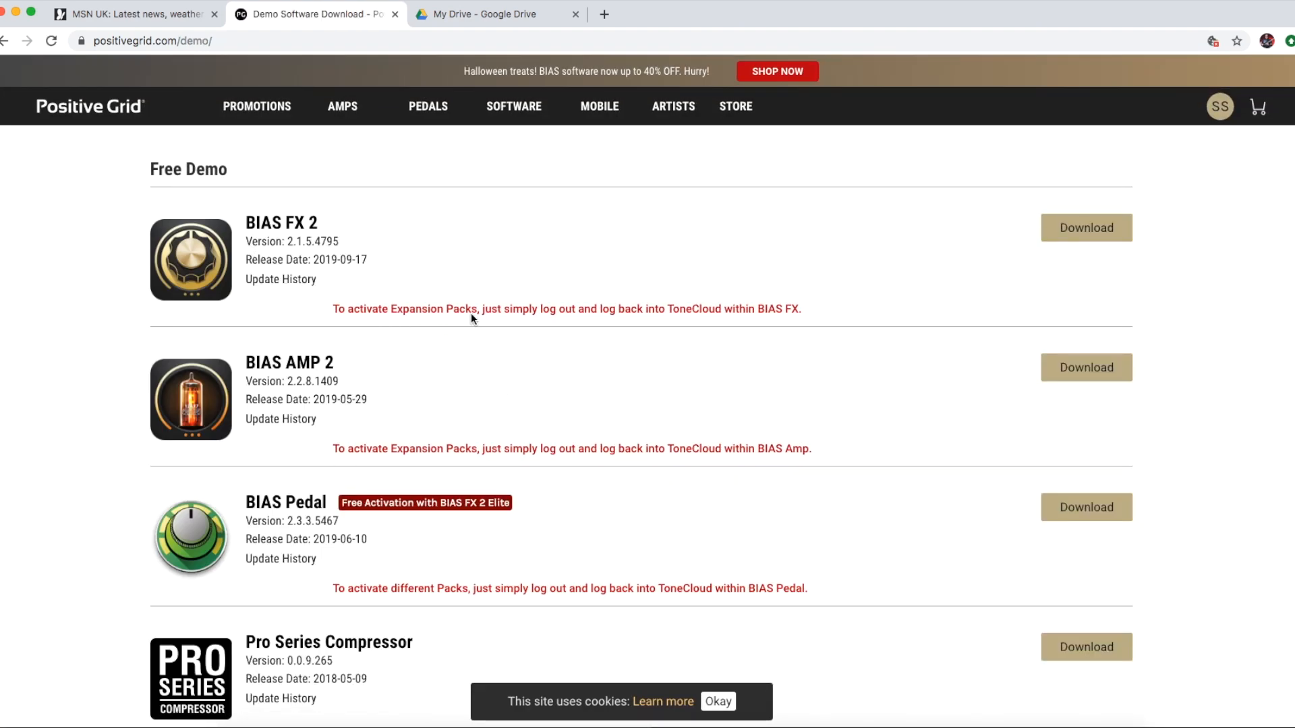
mouse_move(6, 41)
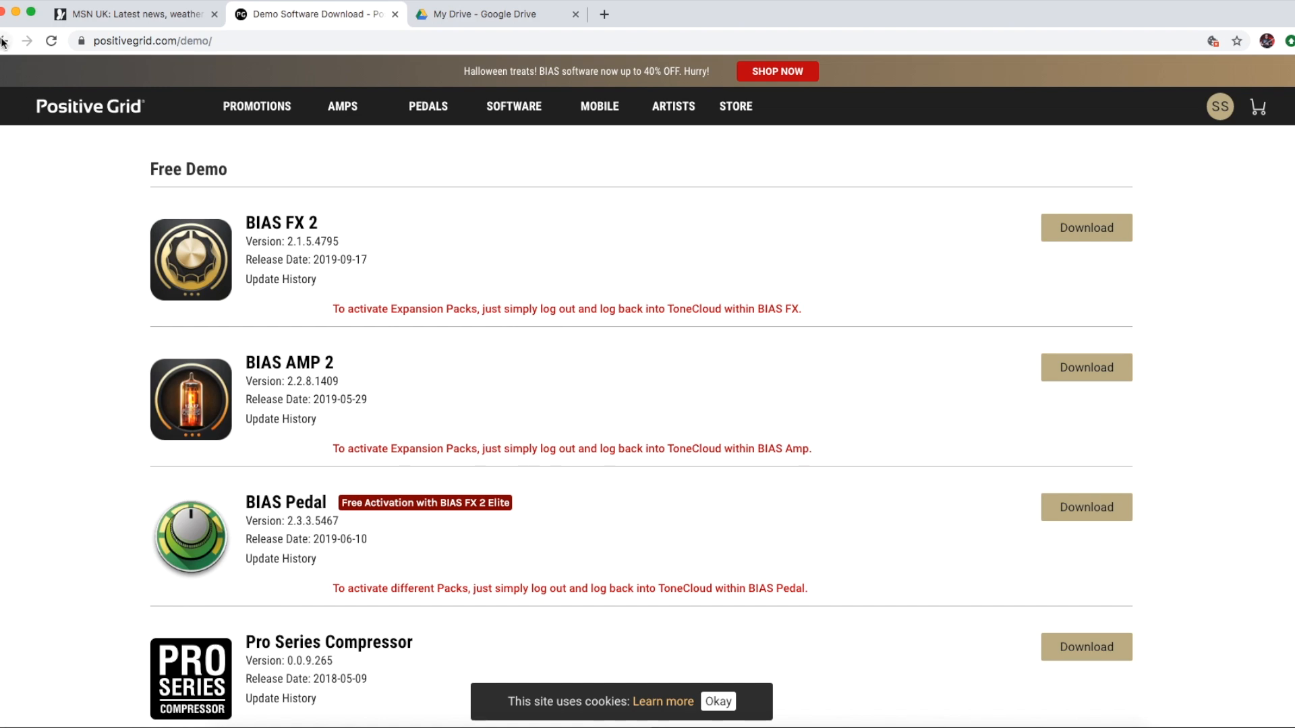
click(280, 223)
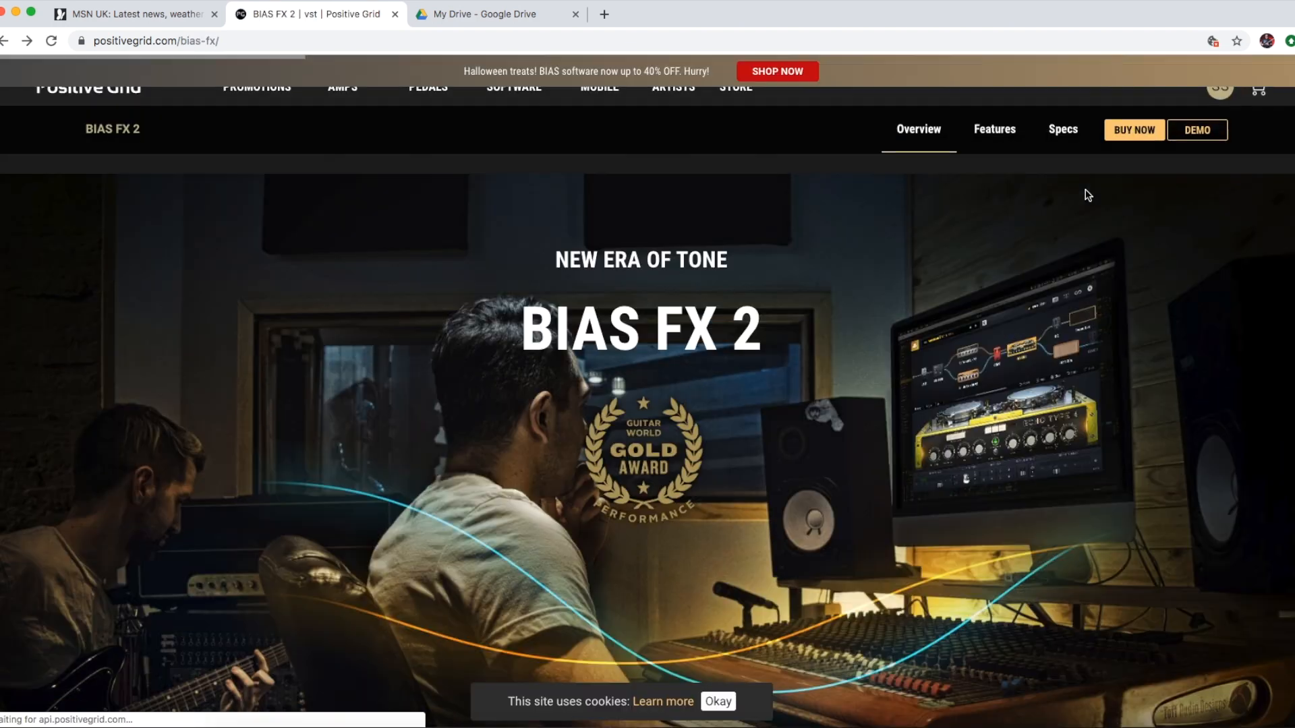
click(1132, 129)
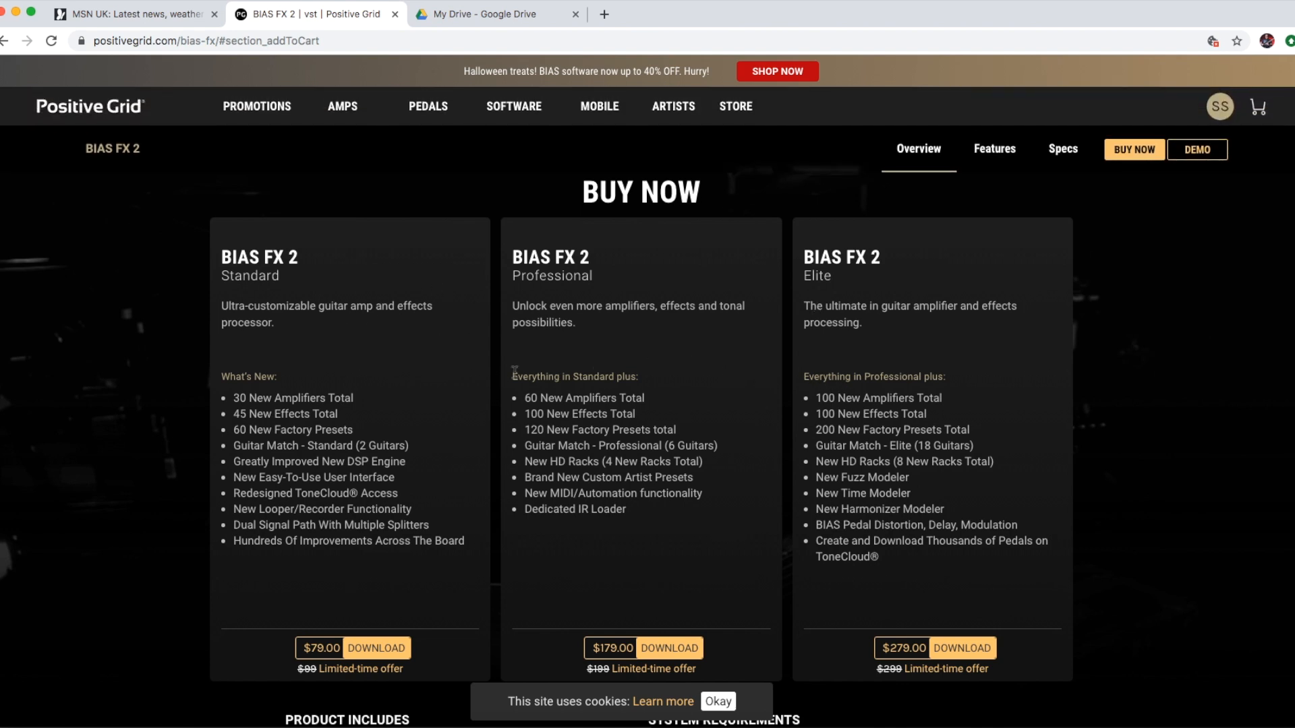
mouse_move(1162, 154)
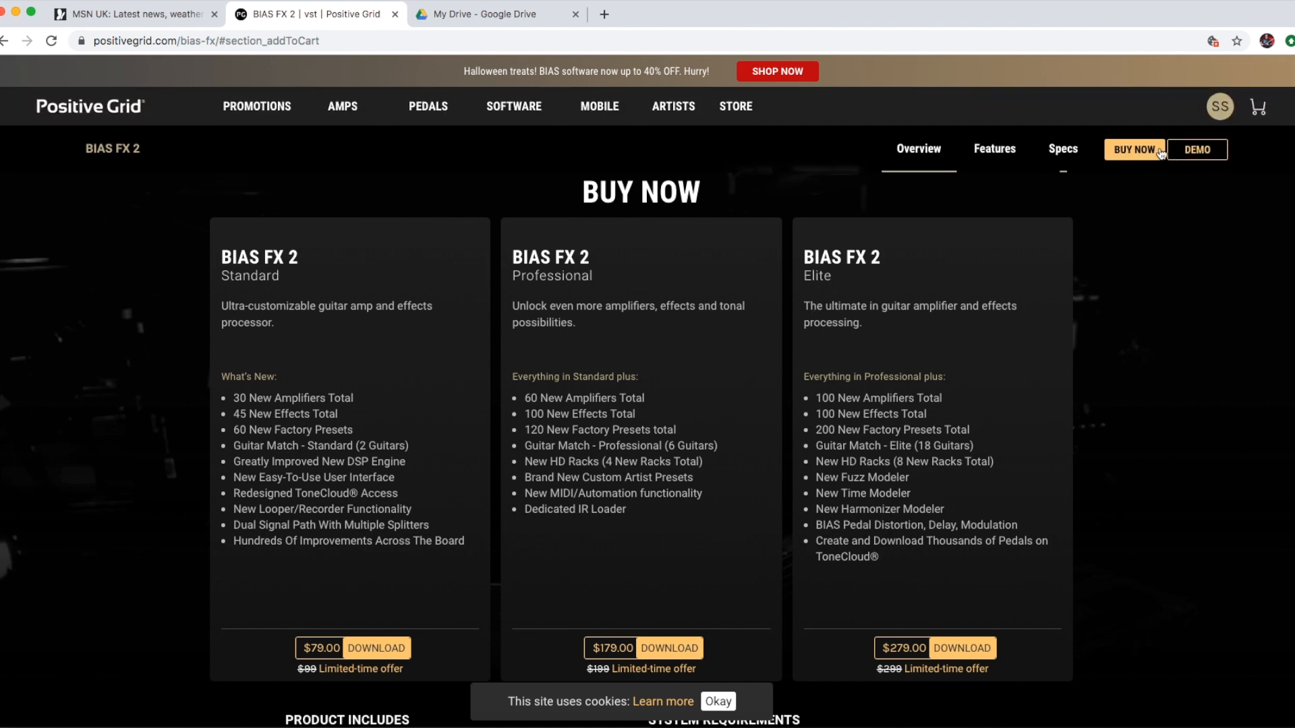
- From the account's Download Page, download the BIAS FX 2 Mac installer
click(1220, 106)
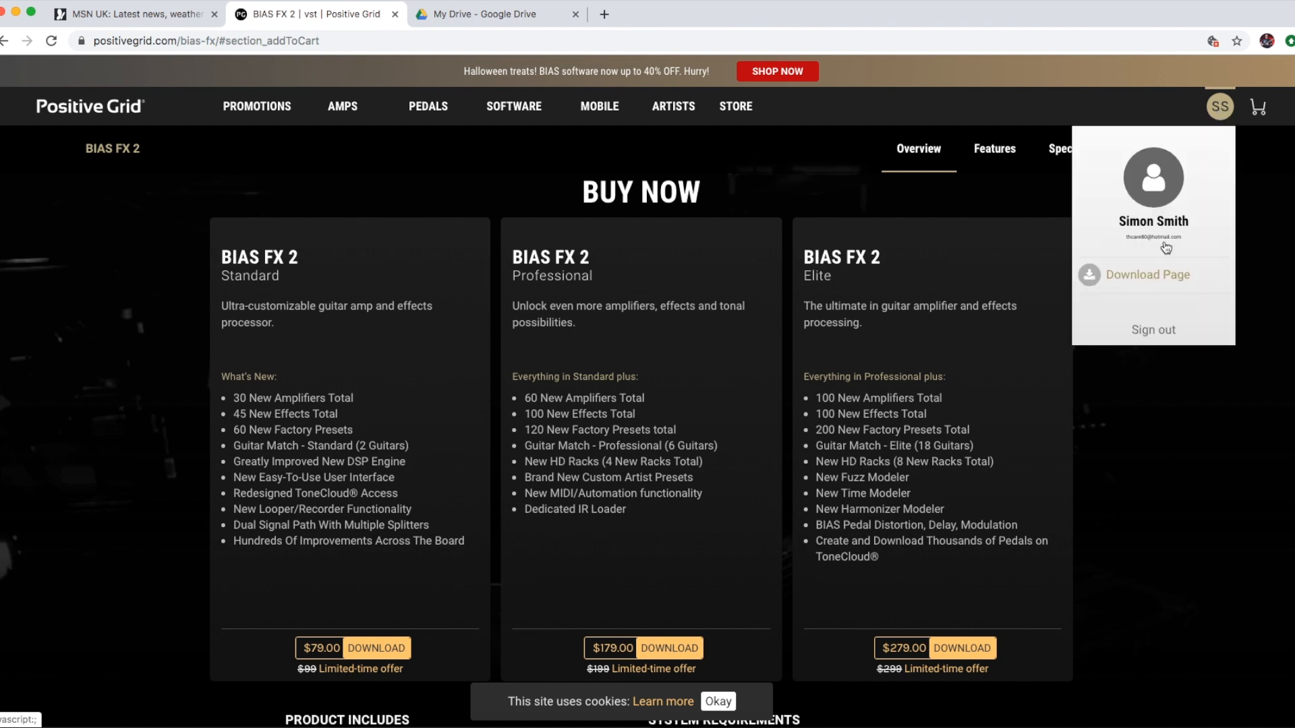
click(1146, 275)
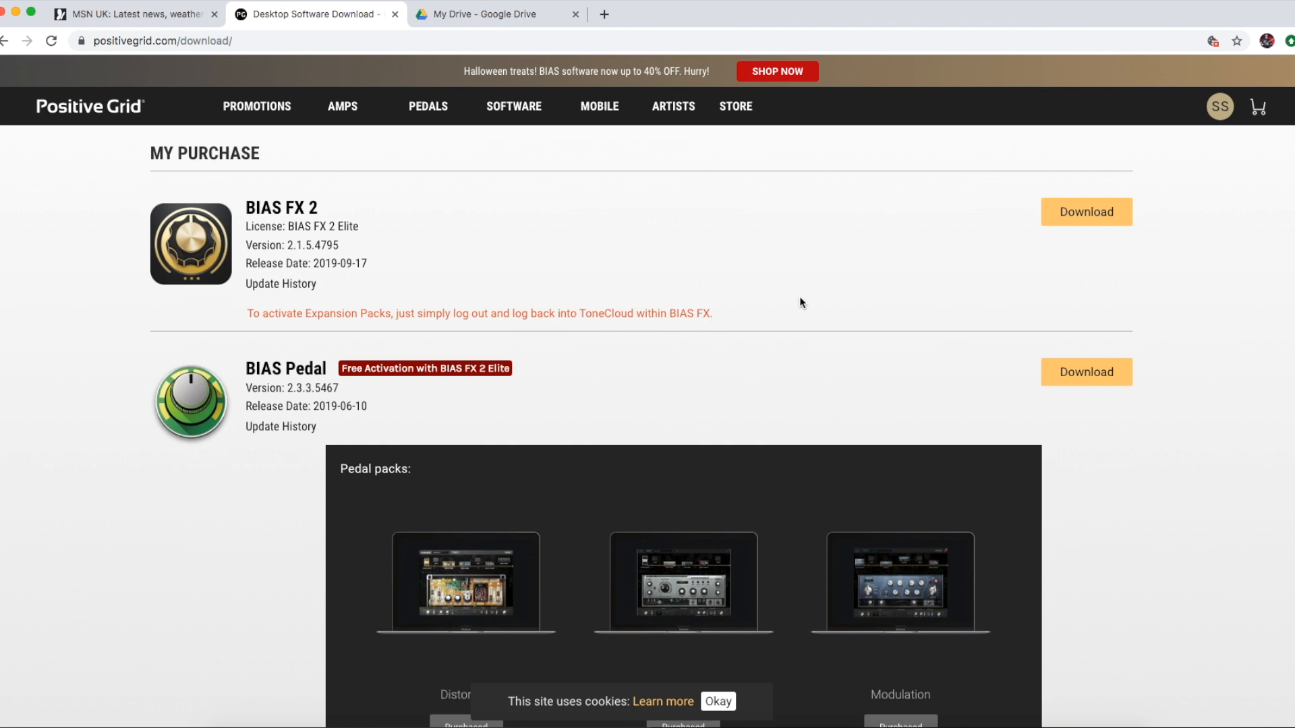
mouse_move(1042, 232)
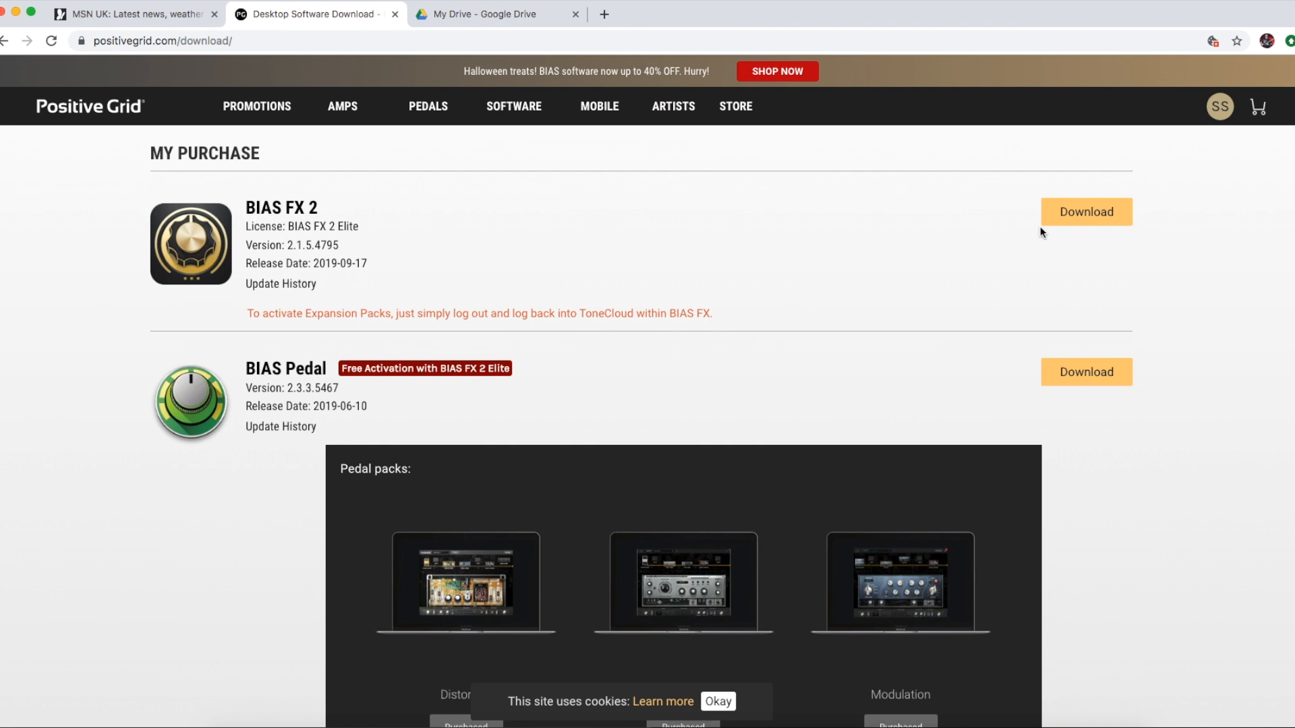
click(1085, 213)
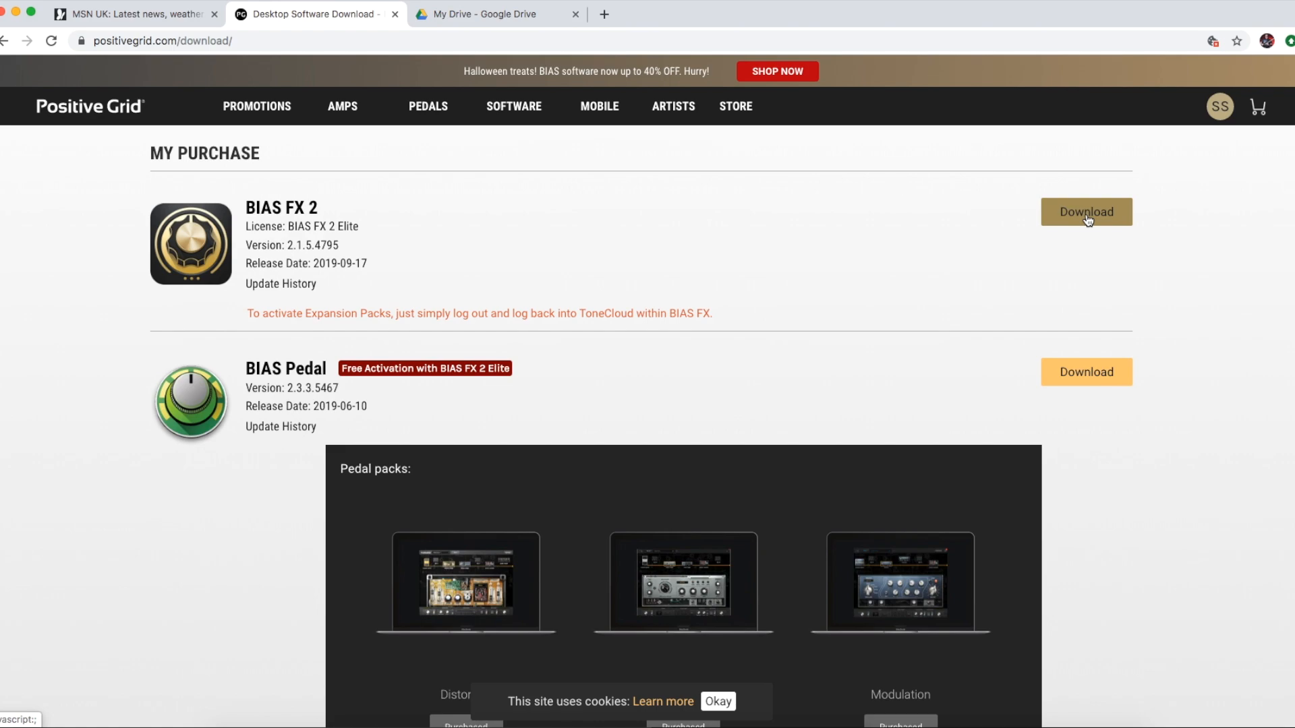
click(1085, 212)
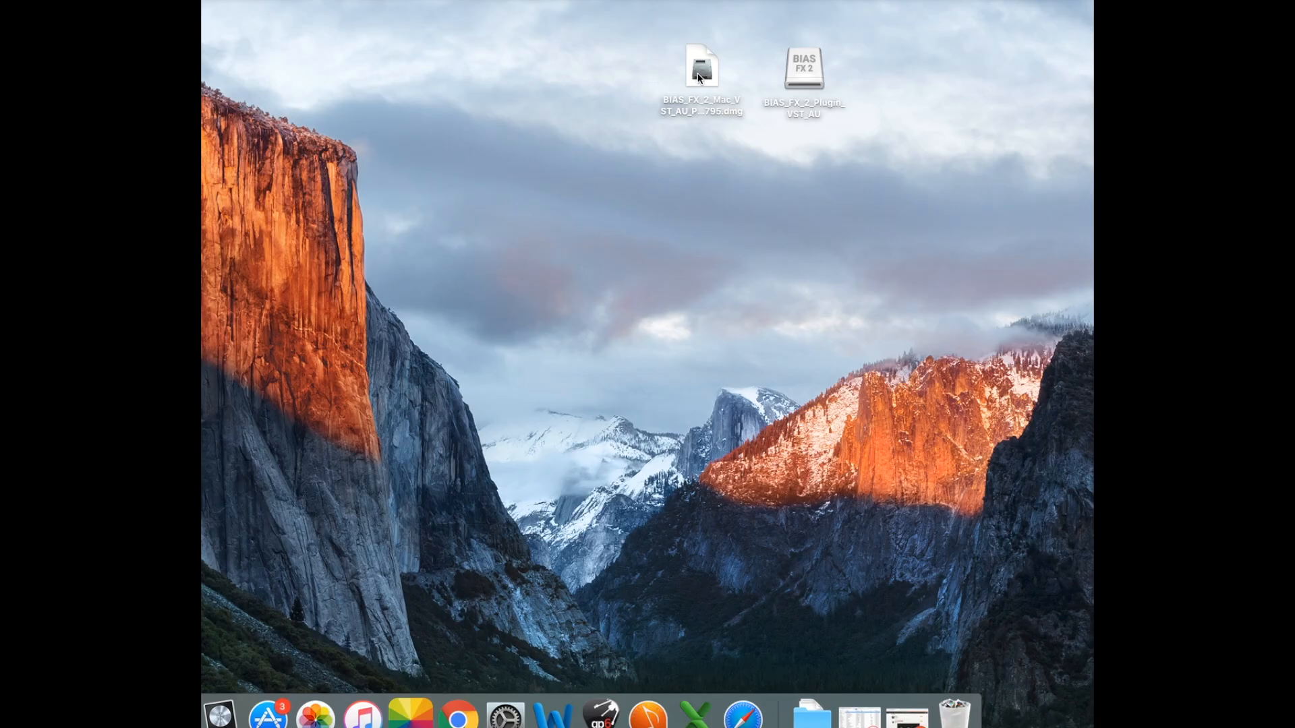
mouse_move(714, 87)
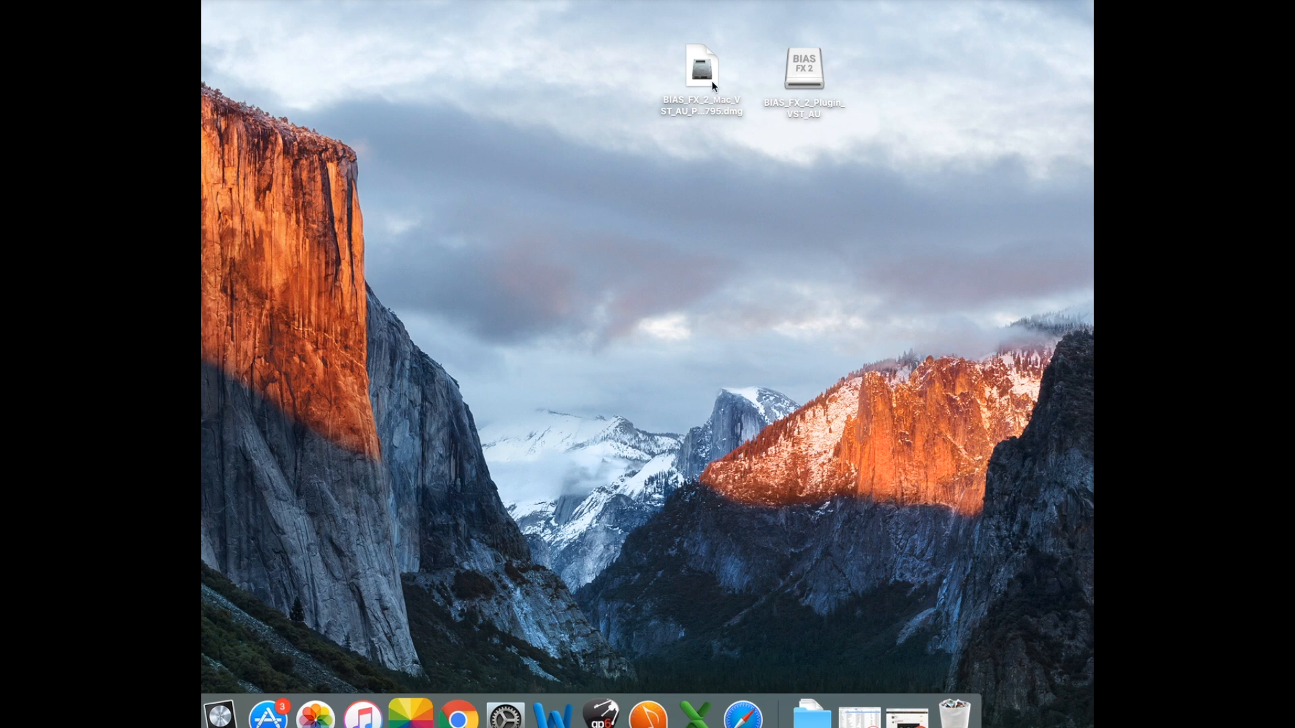
mouse_move(790, 77)
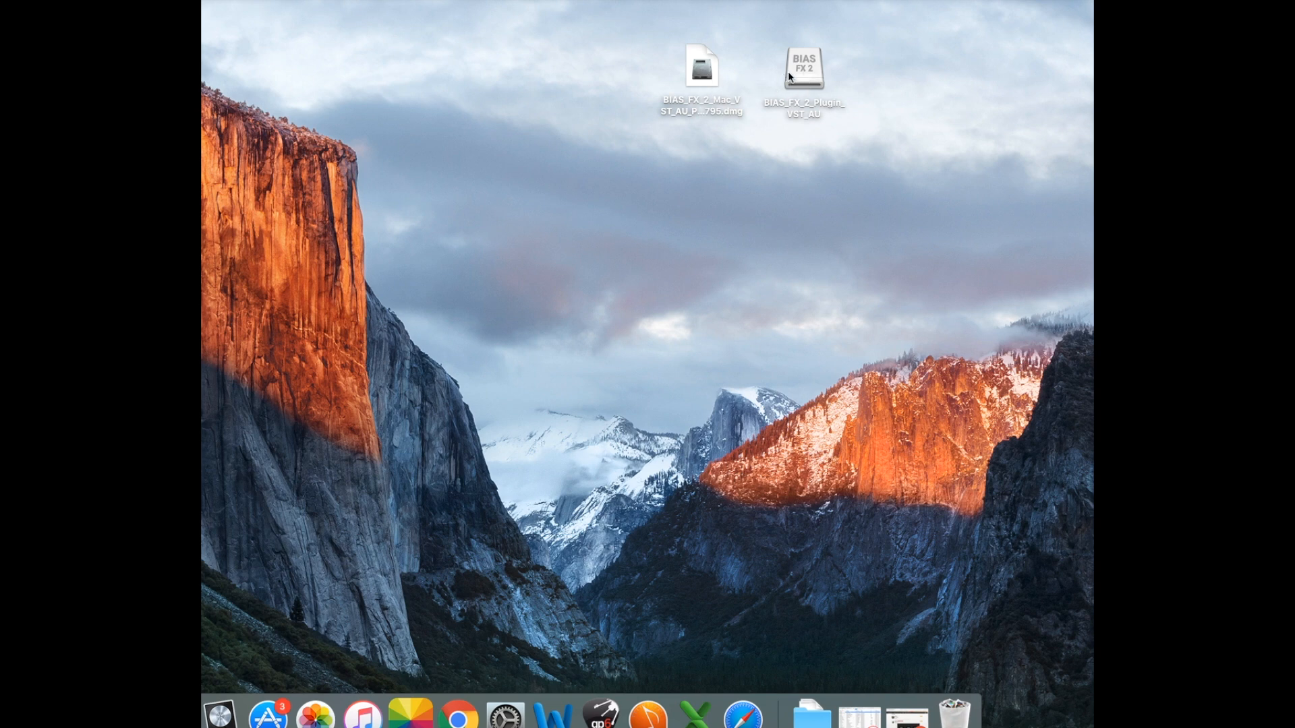
- Open the mounted BIAS FX 2 disk and select the BIAS_FX_2_Plugin_VST_AU.pkg installer
double_click(802, 65)
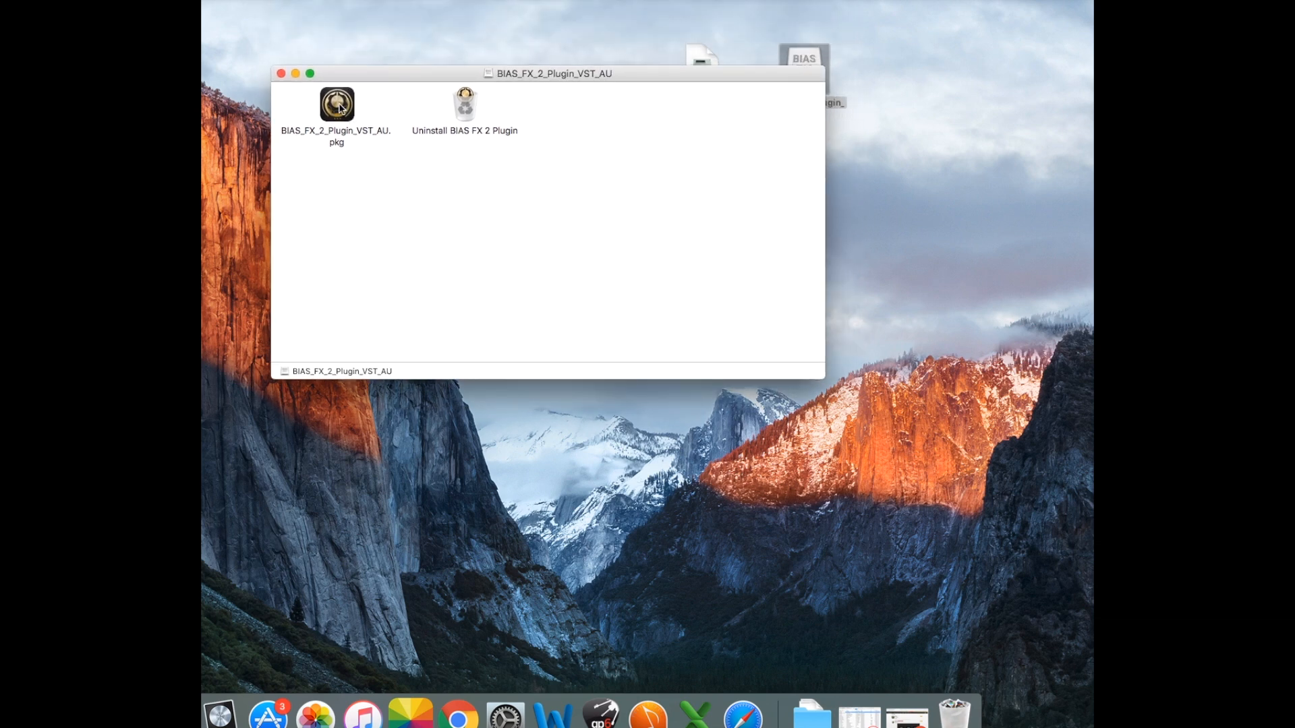
click(336, 104)
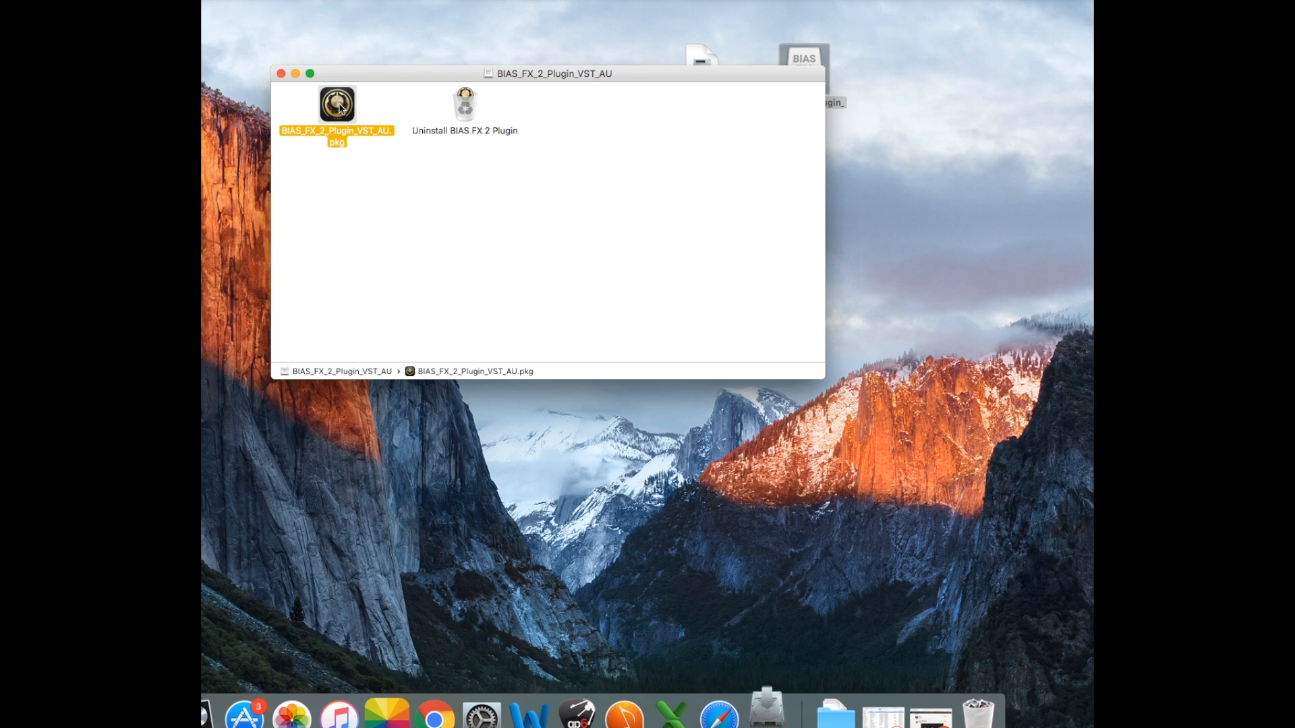
mouse_move(520, 279)
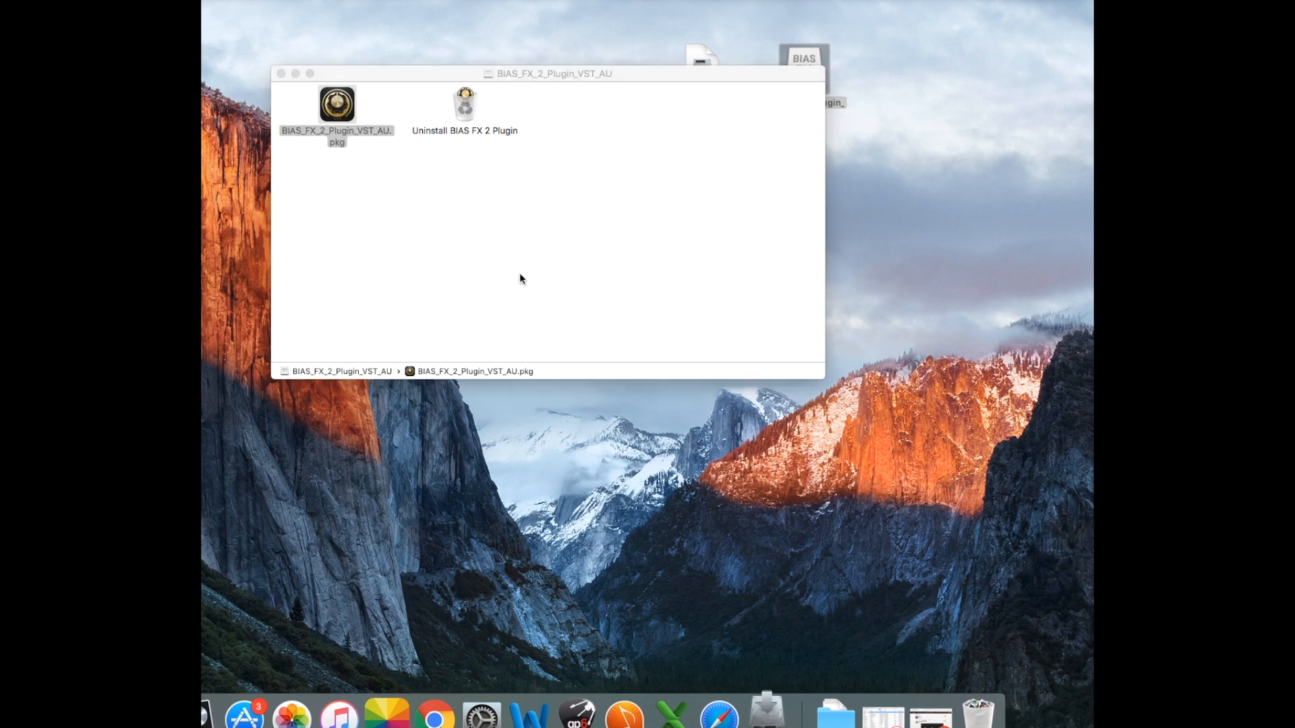
- Run the BIAS FX 2 plugin package as a standard install onto Macintosh HD
double_click(336, 105)
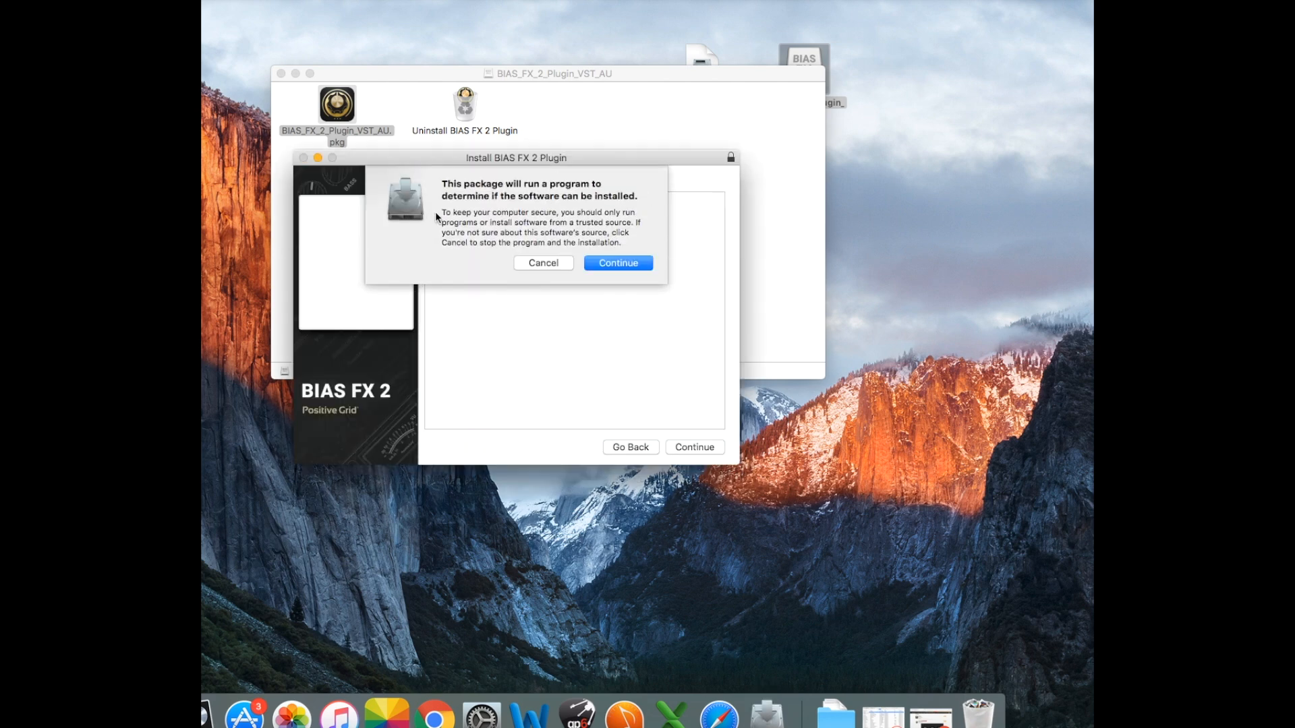
mouse_move(522, 176)
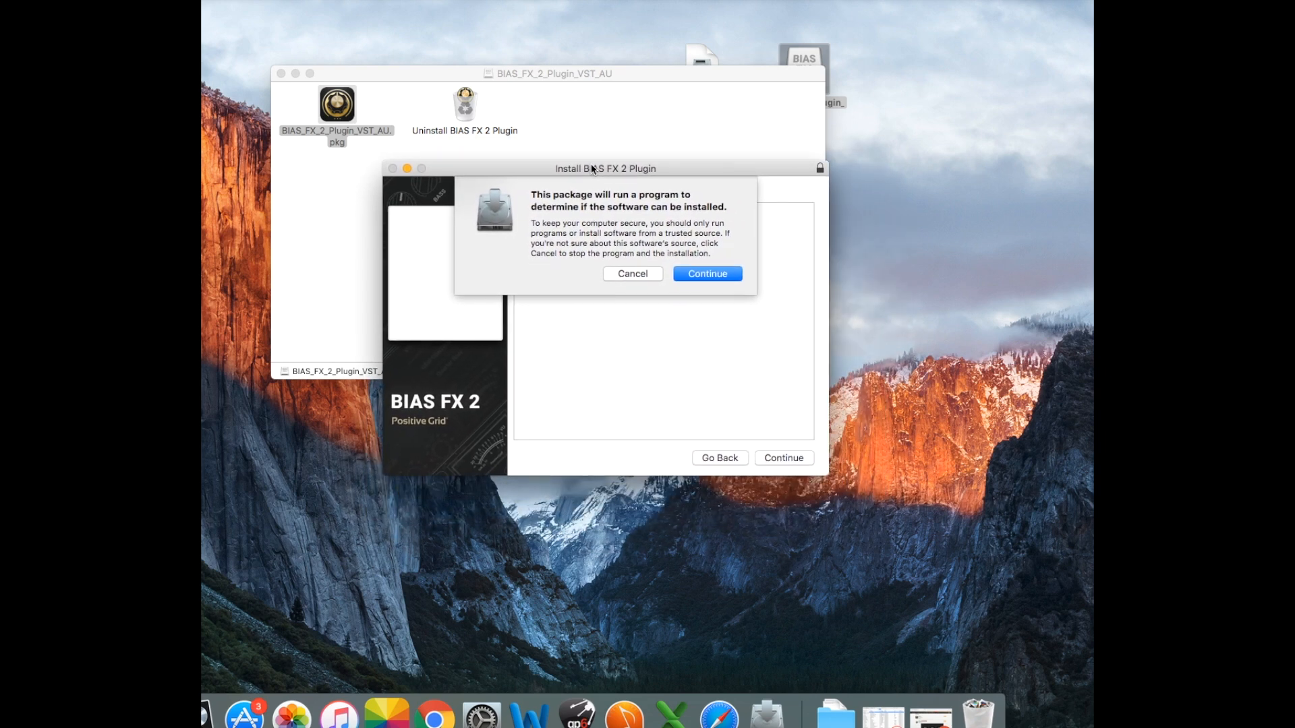
click(706, 273)
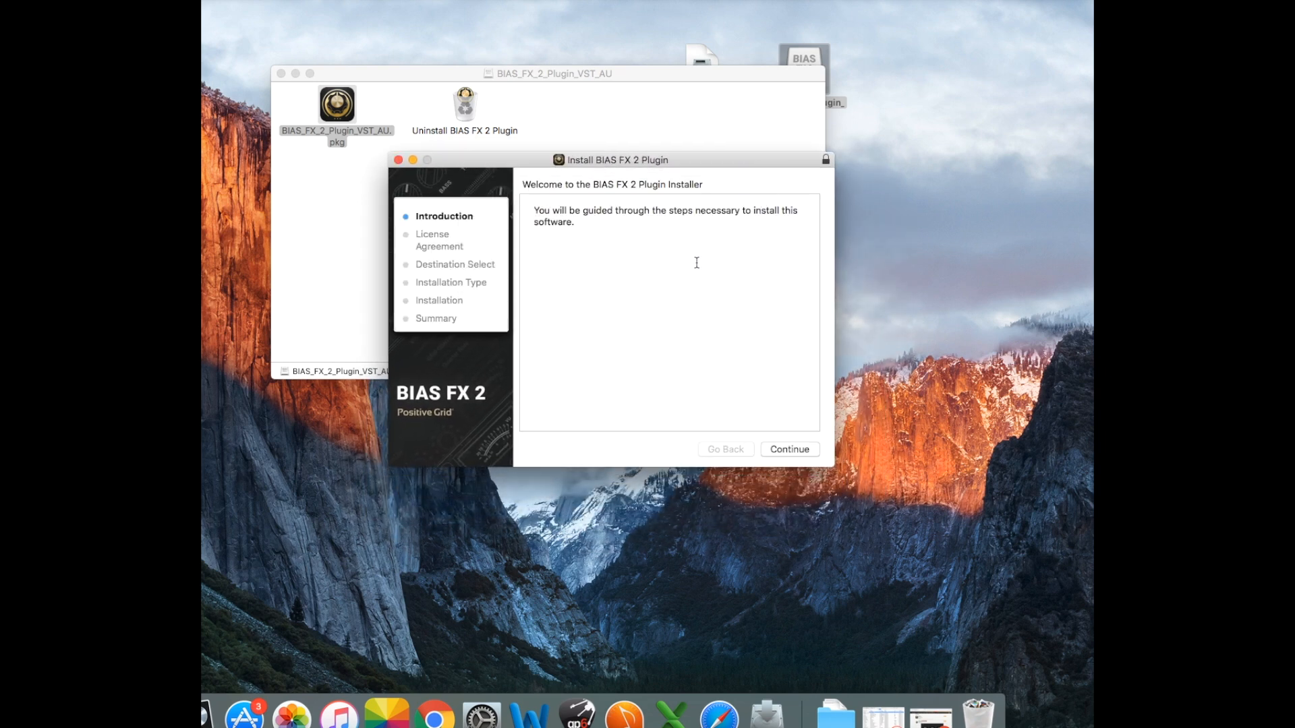
mouse_move(733, 438)
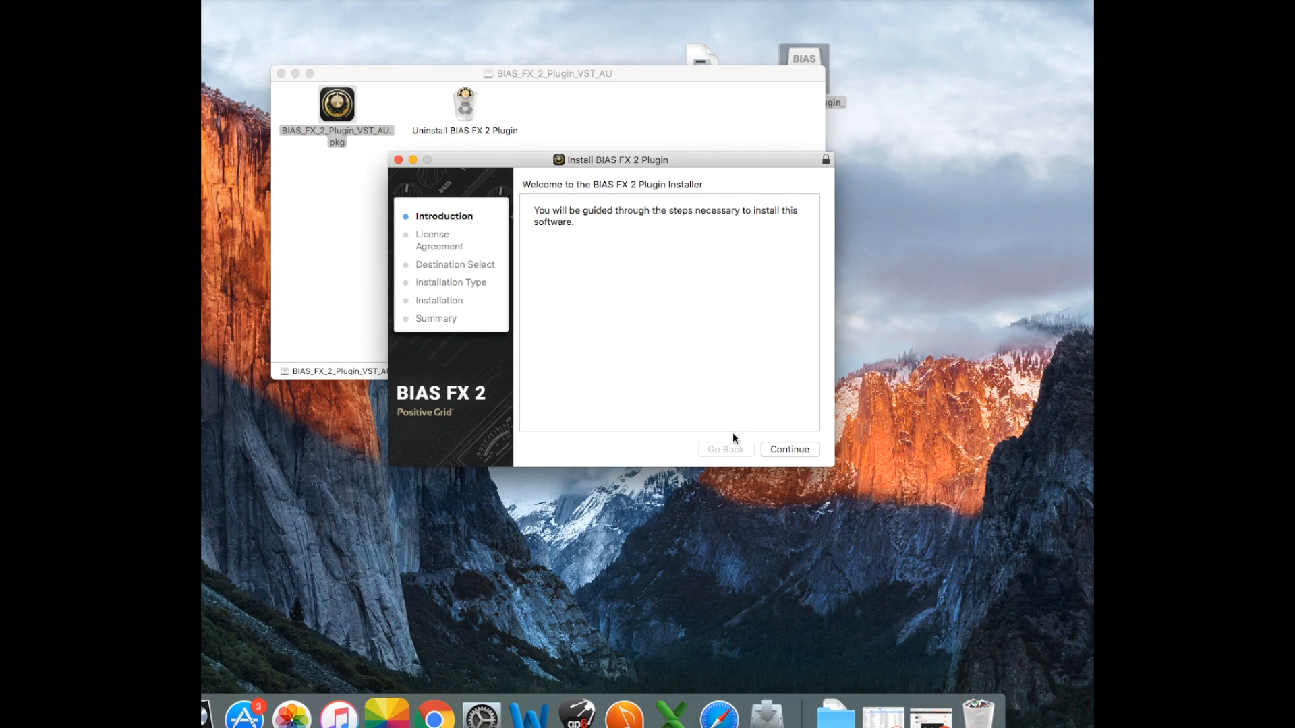
click(787, 449)
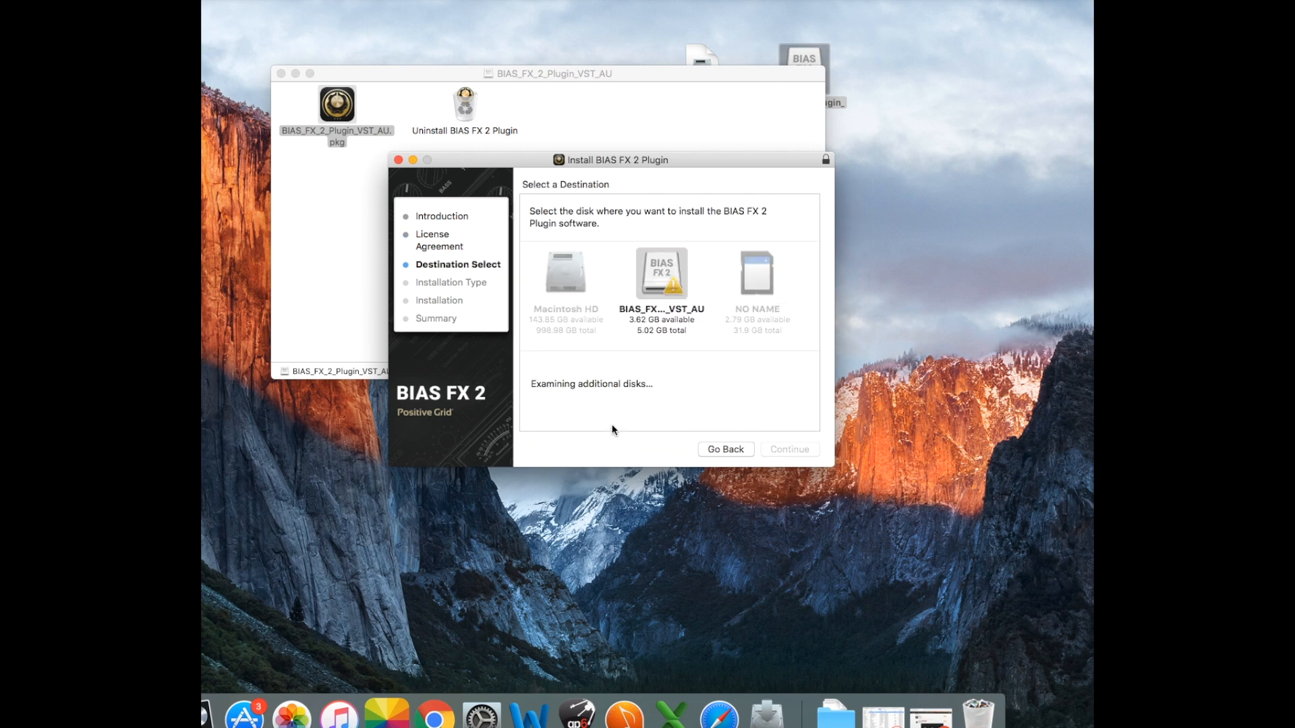
click(566, 273)
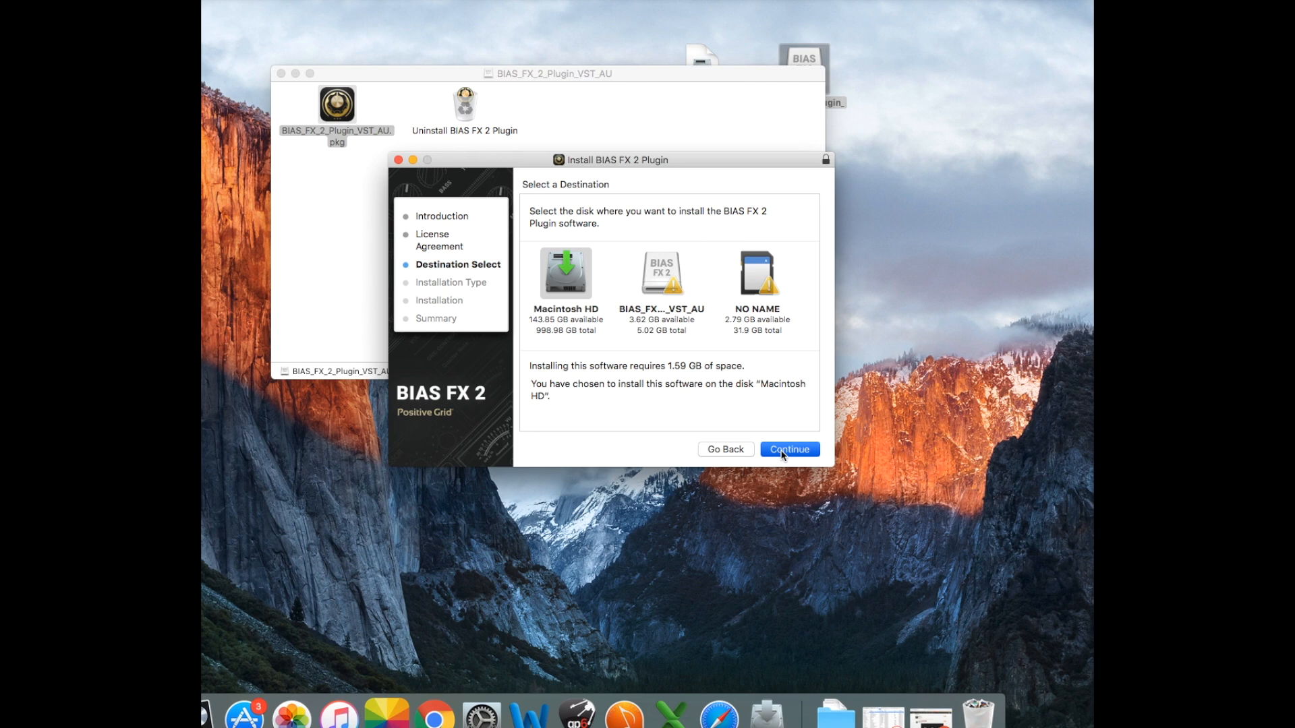
click(787, 449)
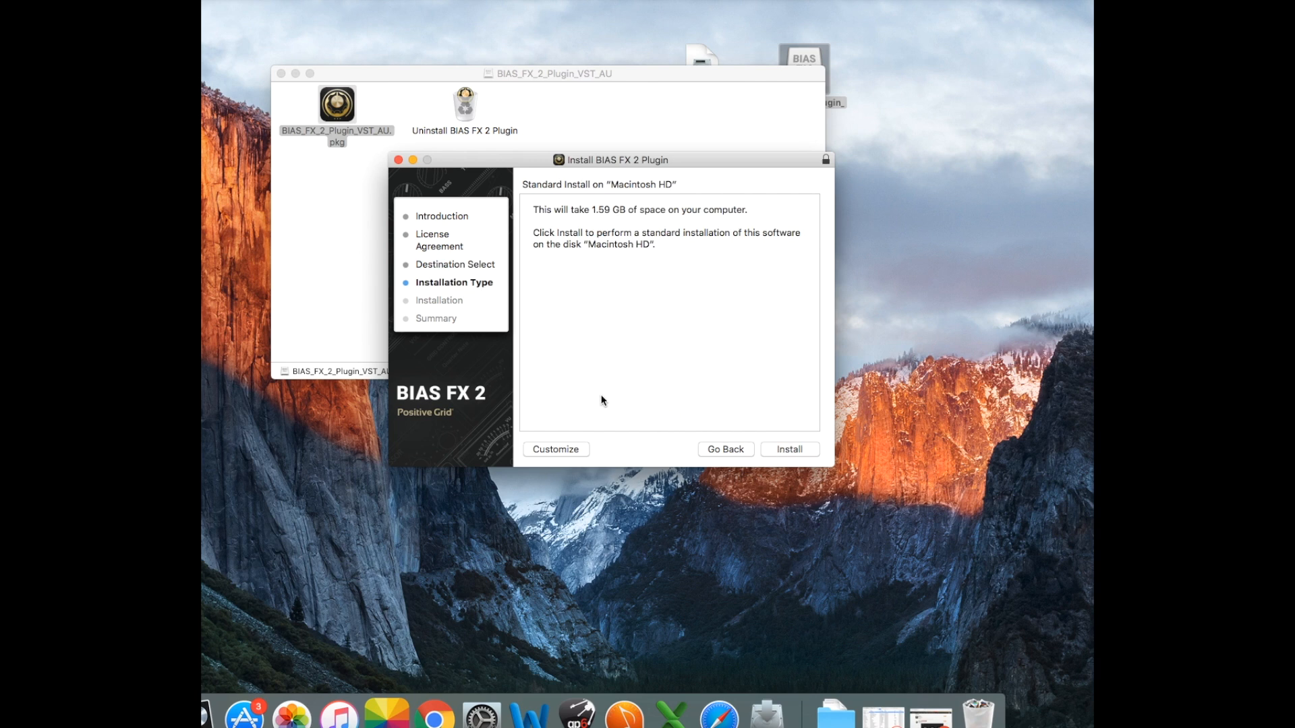
mouse_move(633, 420)
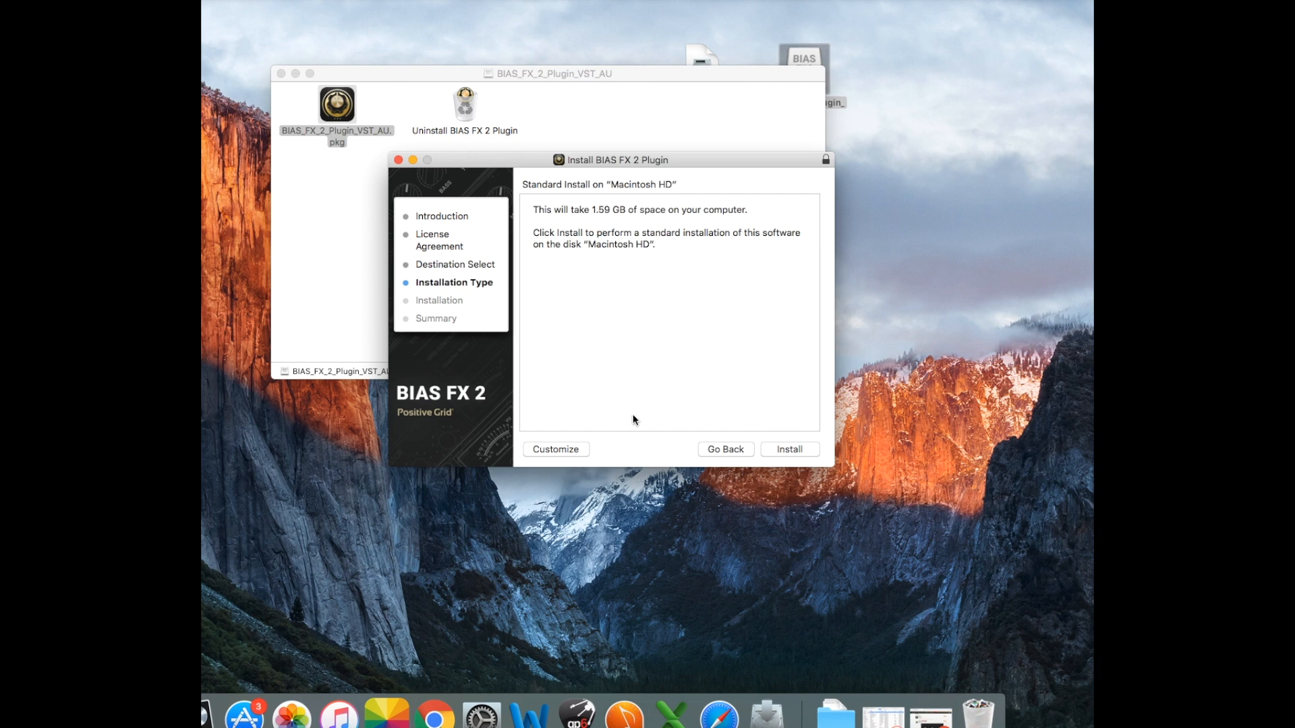
click(401, 160)
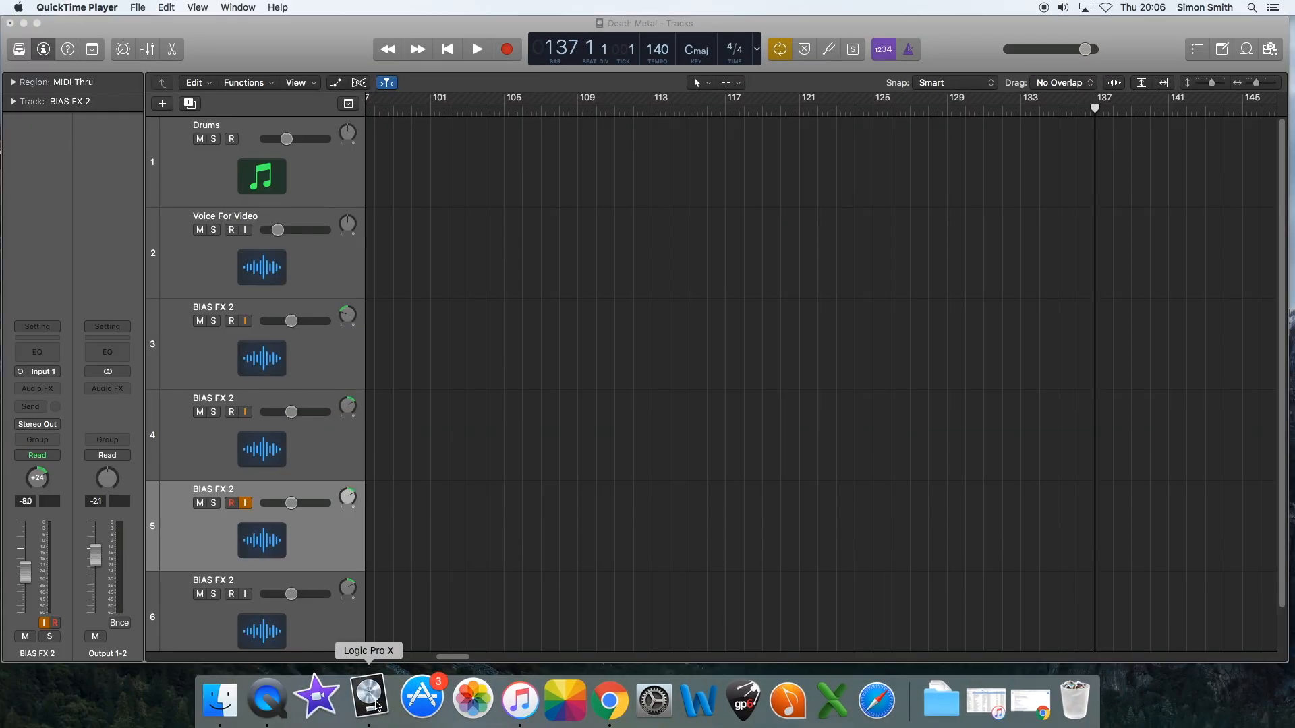
- Bring Logic Pro X frontmost with the Death Metal project and its app menu showing
click(367, 700)
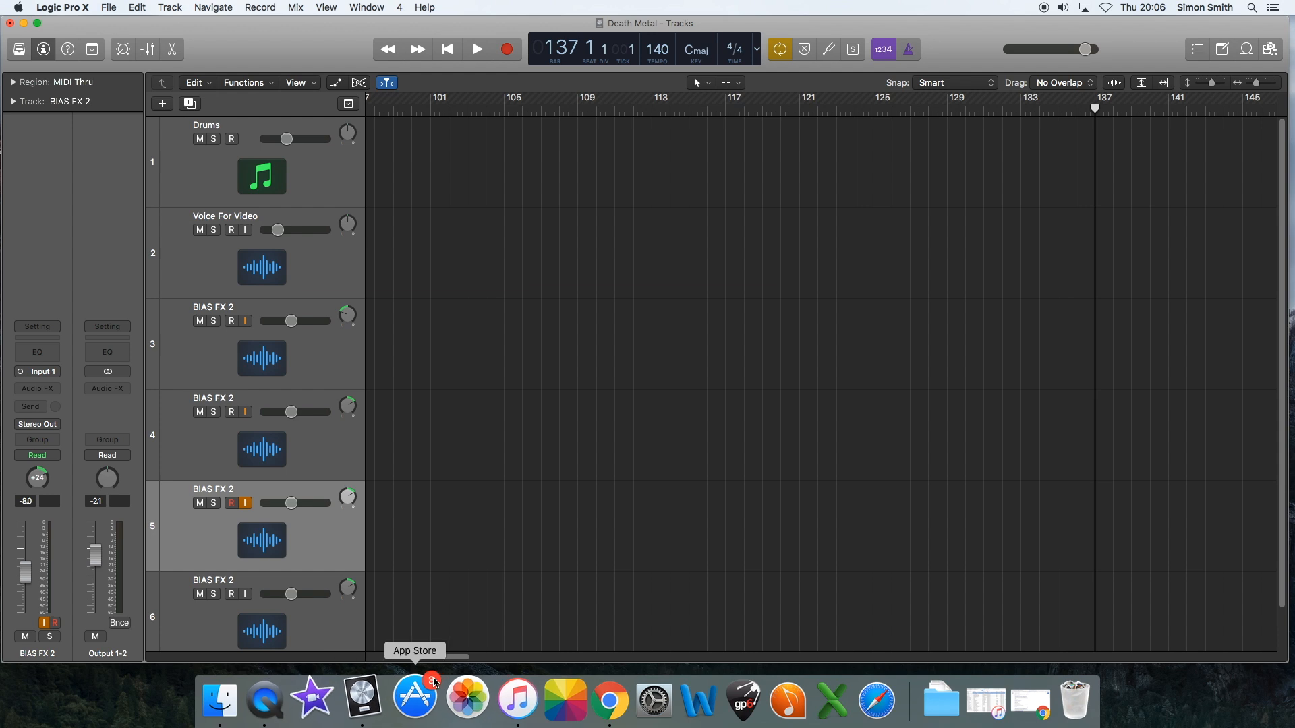
mouse_move(590, 353)
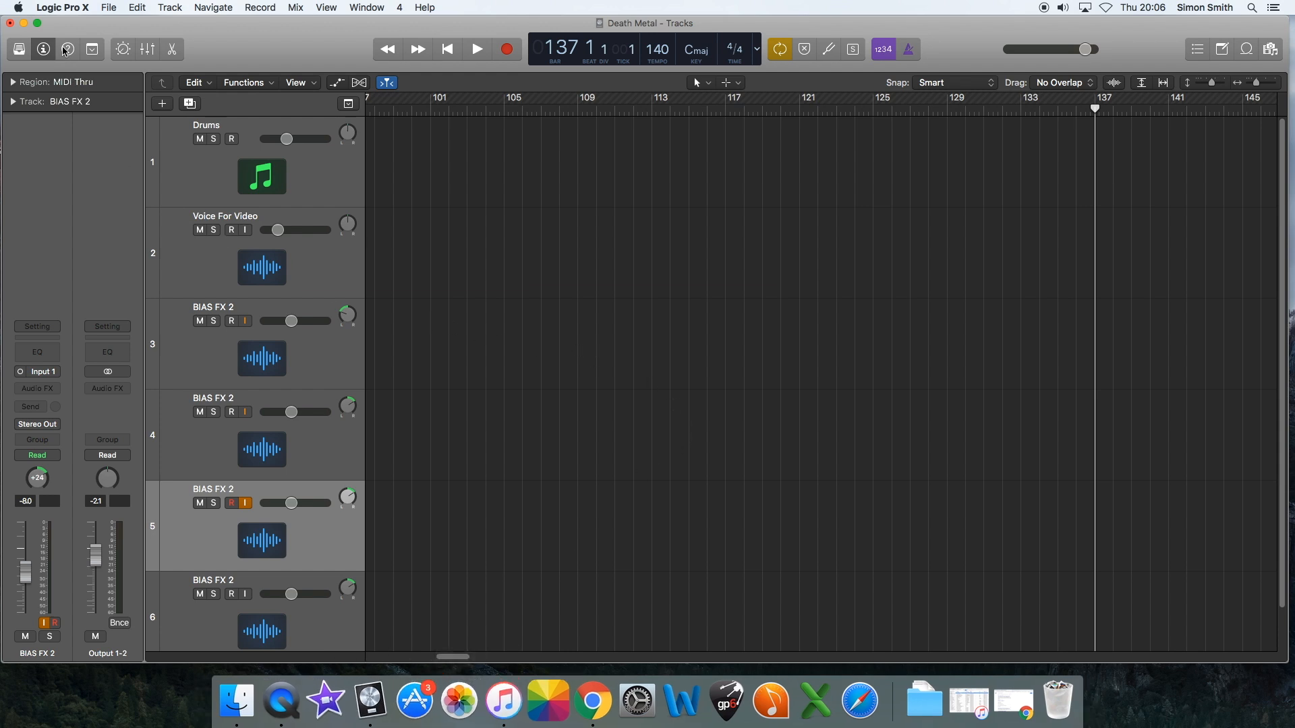
click(62, 7)
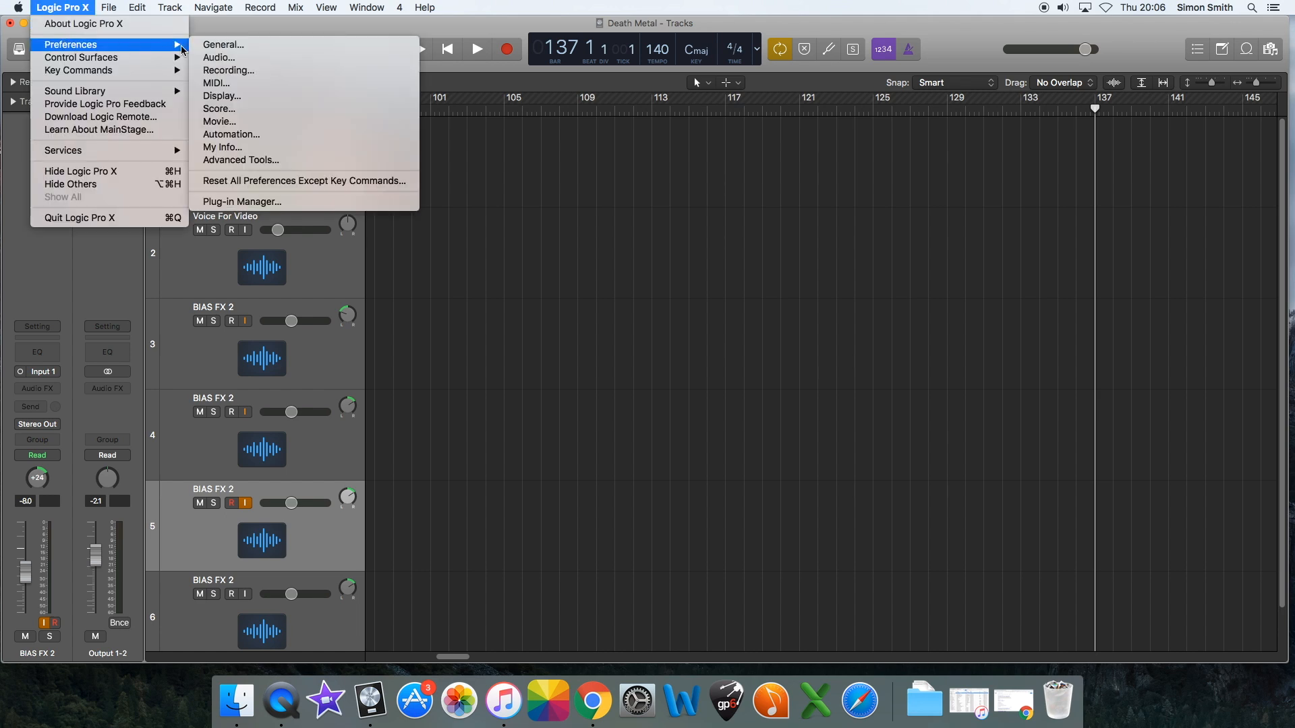
mouse_move(241, 201)
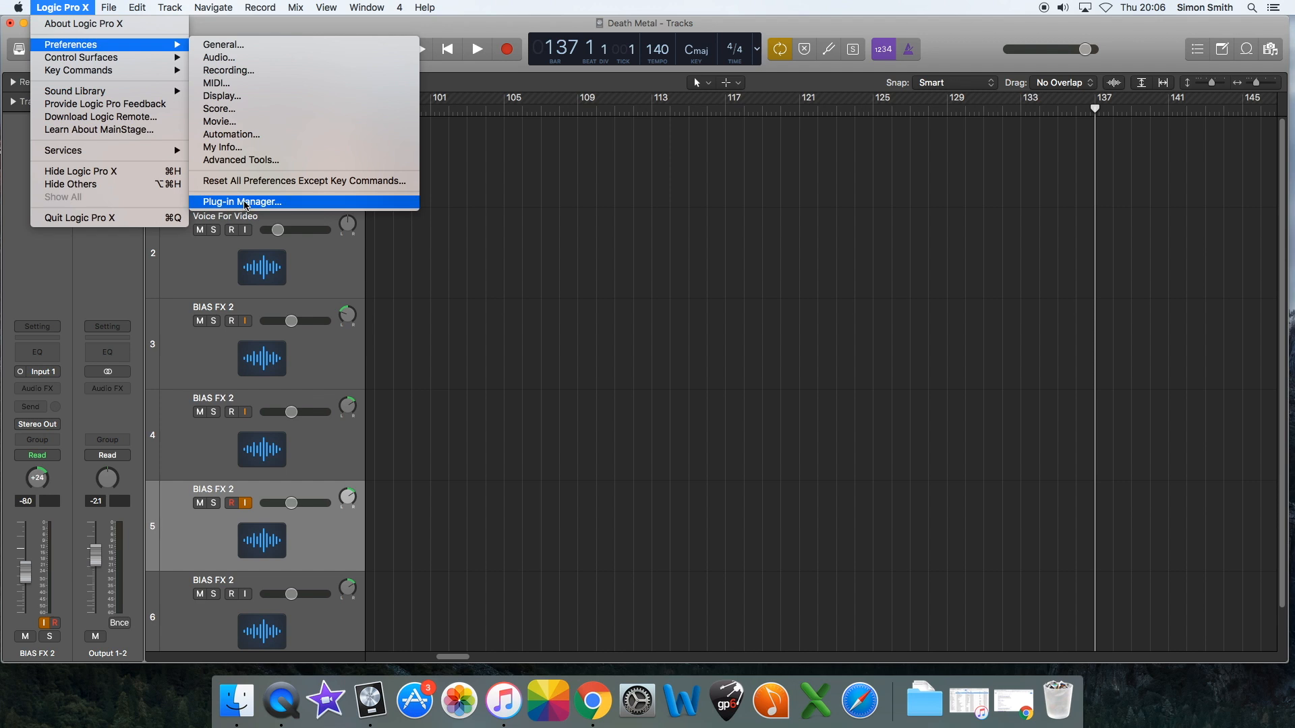
- In the Plug-in Manager, filter to PositiveGrid and confirm BIAS FX 2 passed validation
click(242, 201)
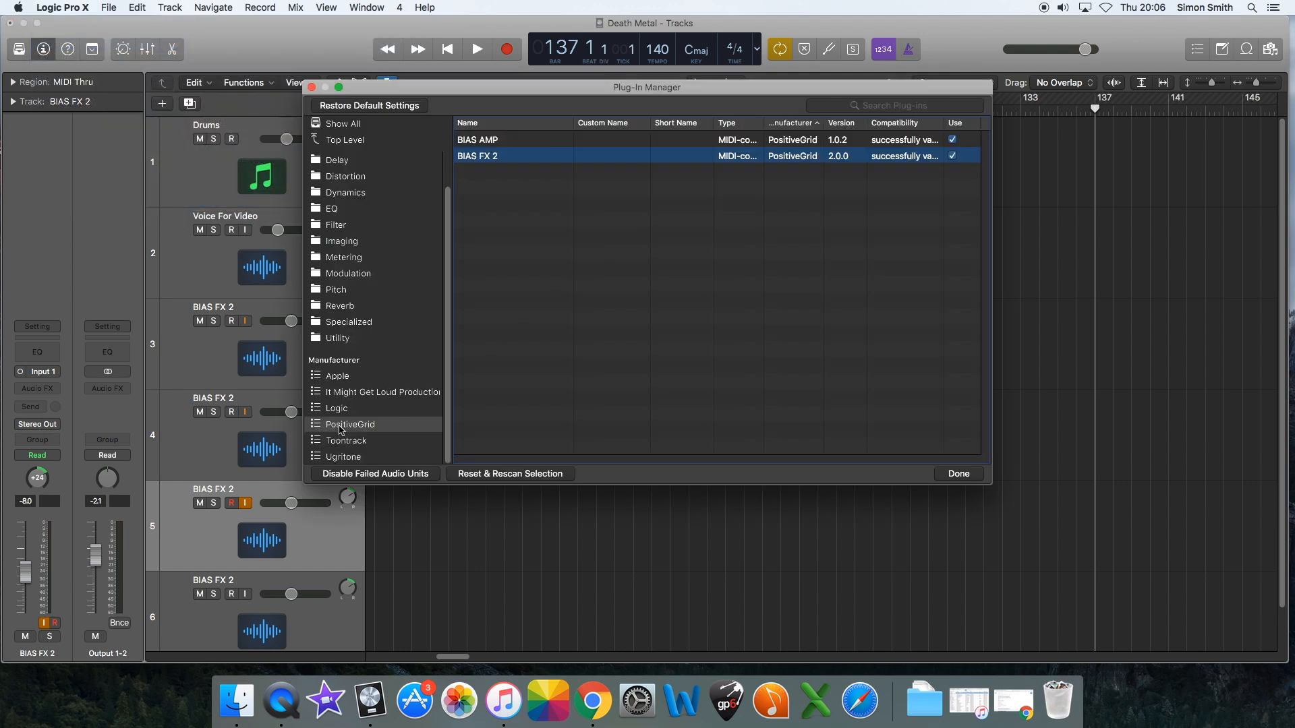
click(350, 424)
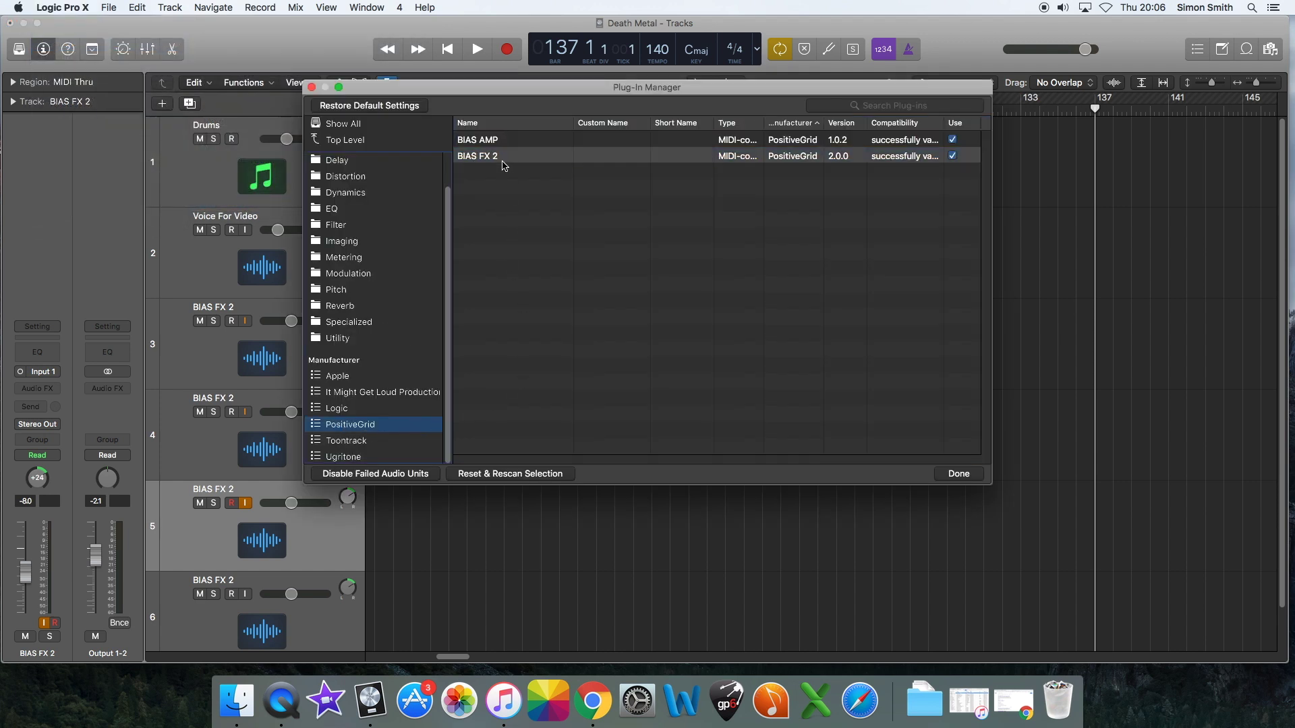
click(496, 156)
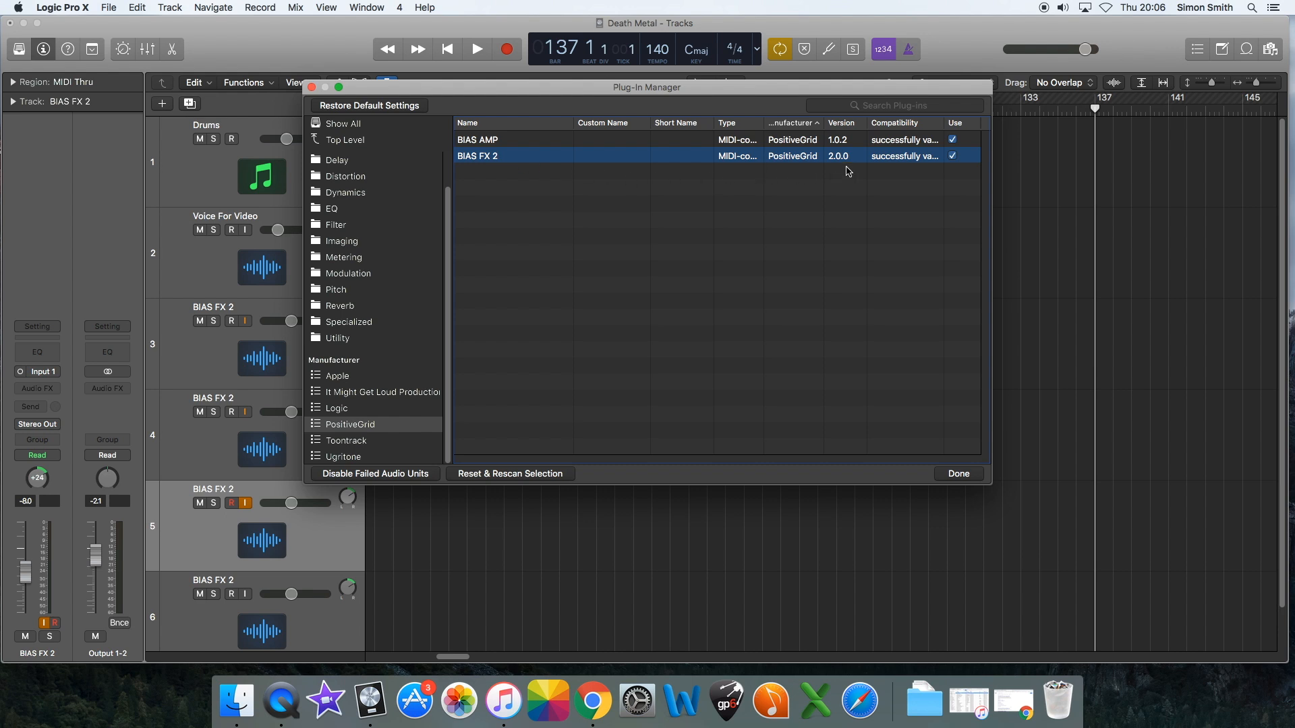
click(958, 474)
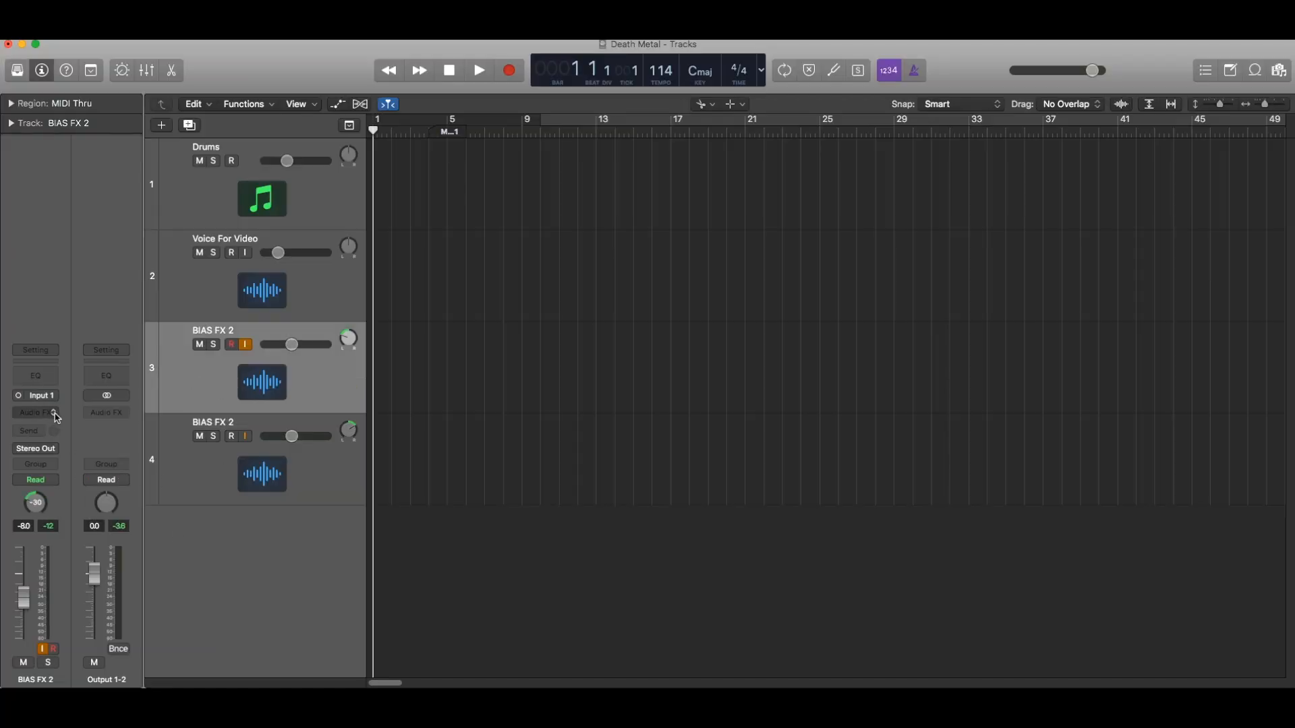
- Insert BIAS FX 2 (Mono->Stereo) in the third track's Audio FX slot
click(35, 412)
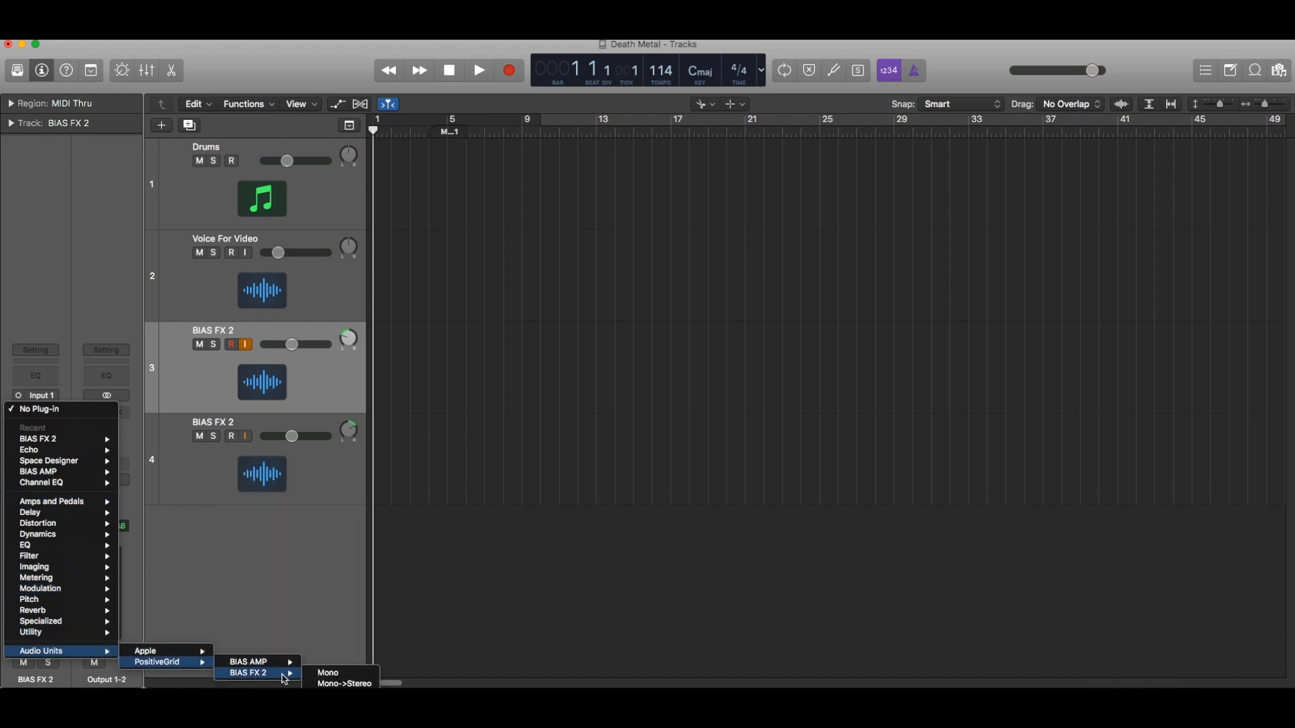
click(328, 674)
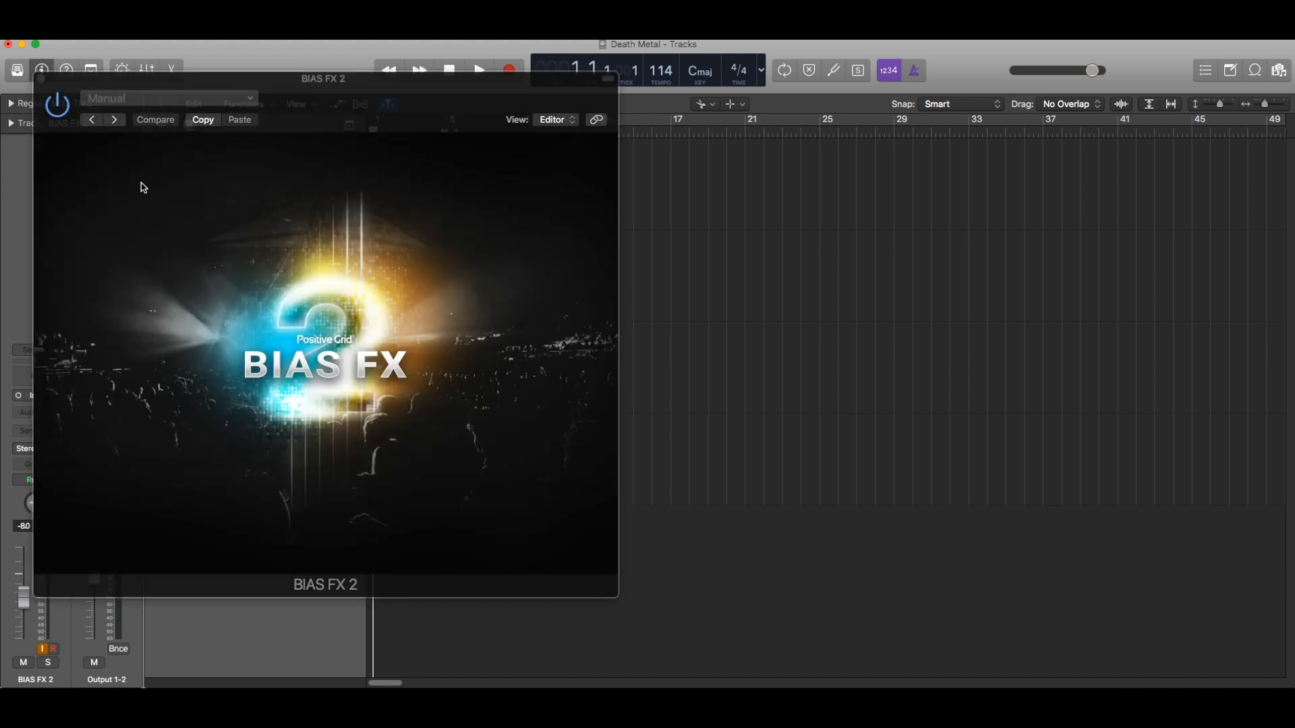
mouse_move(326, 345)
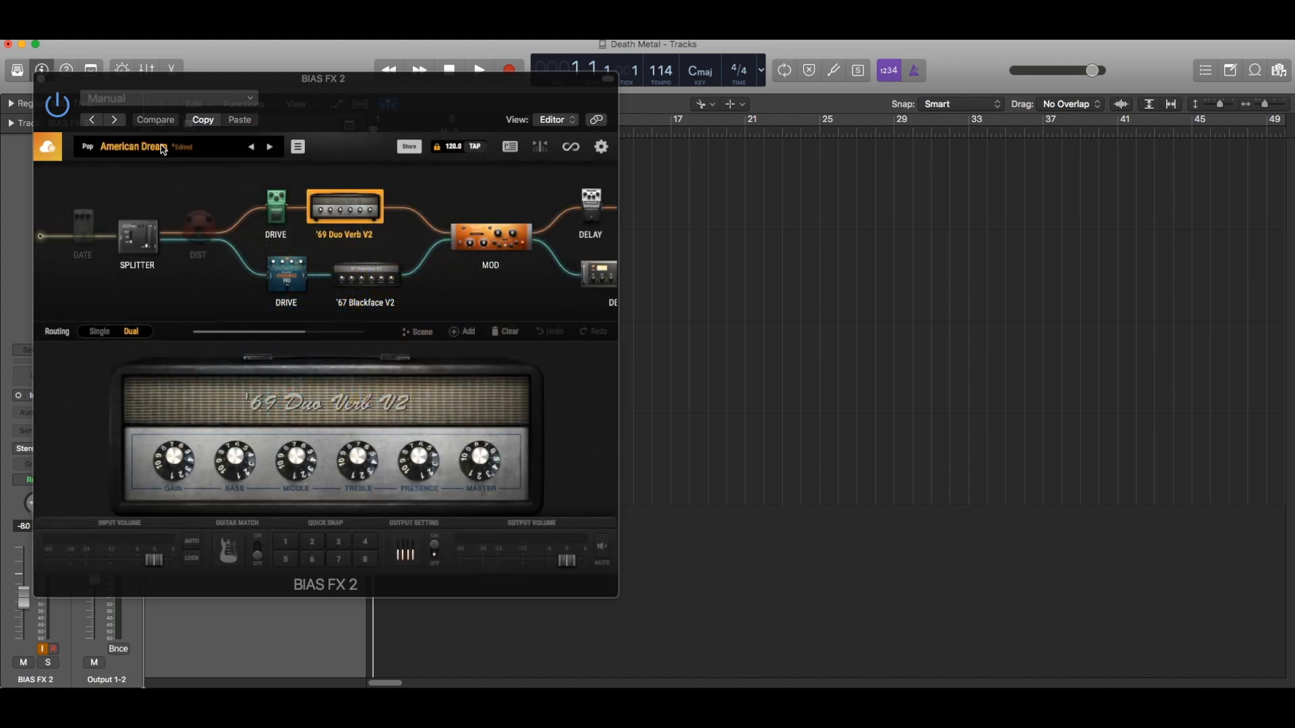
- Load the Metal preset Howl at the MOON, ignoring unsaved changes, and switch its reverb on
click(298, 147)
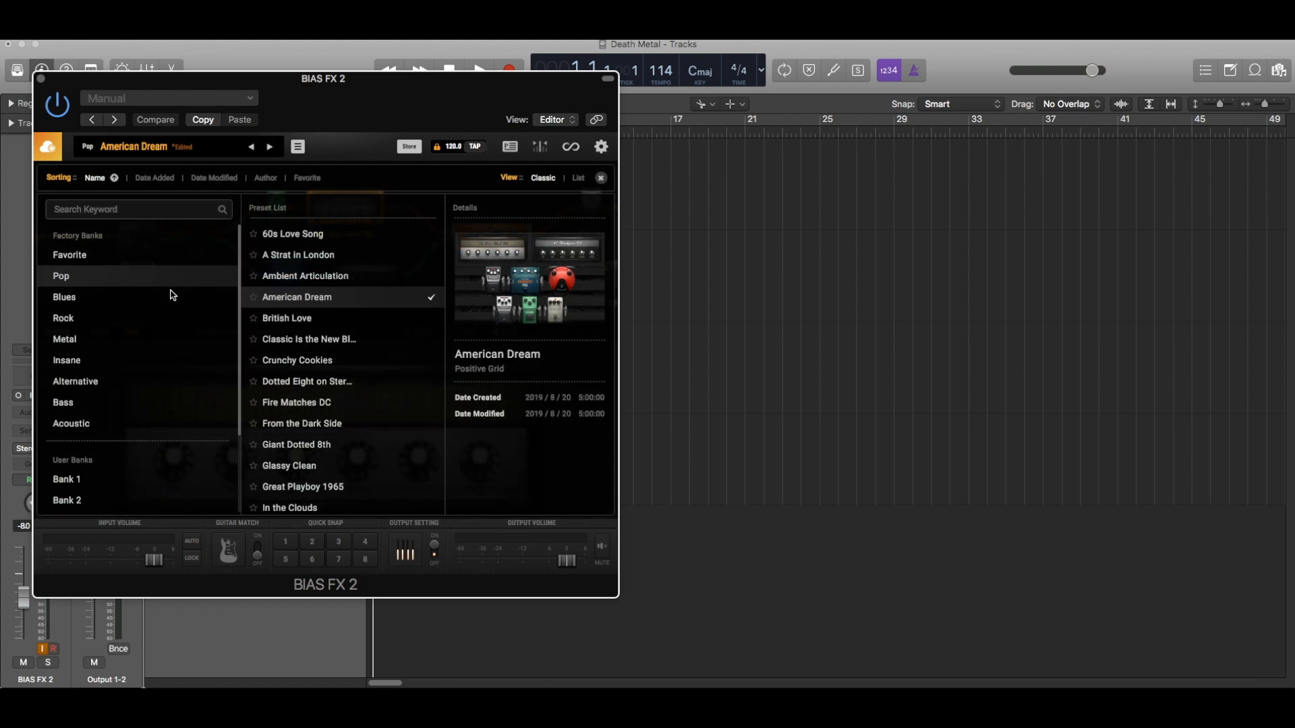
click(65, 339)
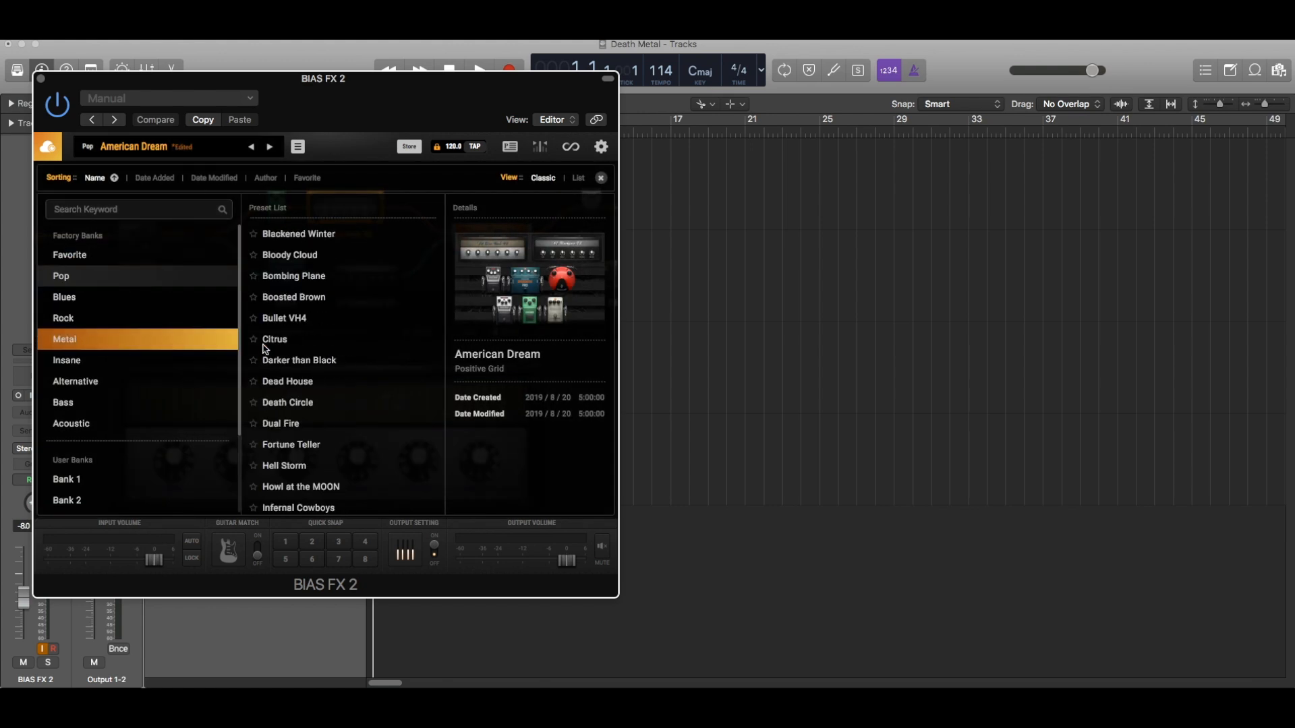
click(300, 486)
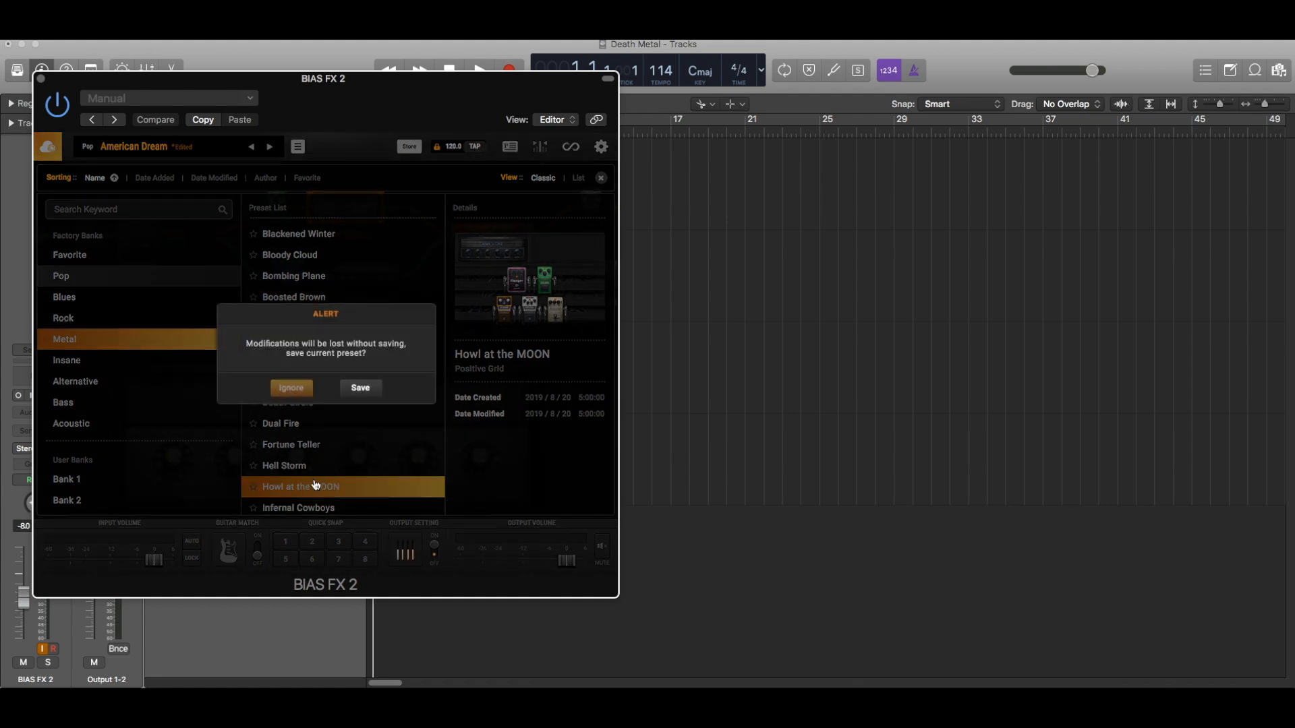
click(291, 389)
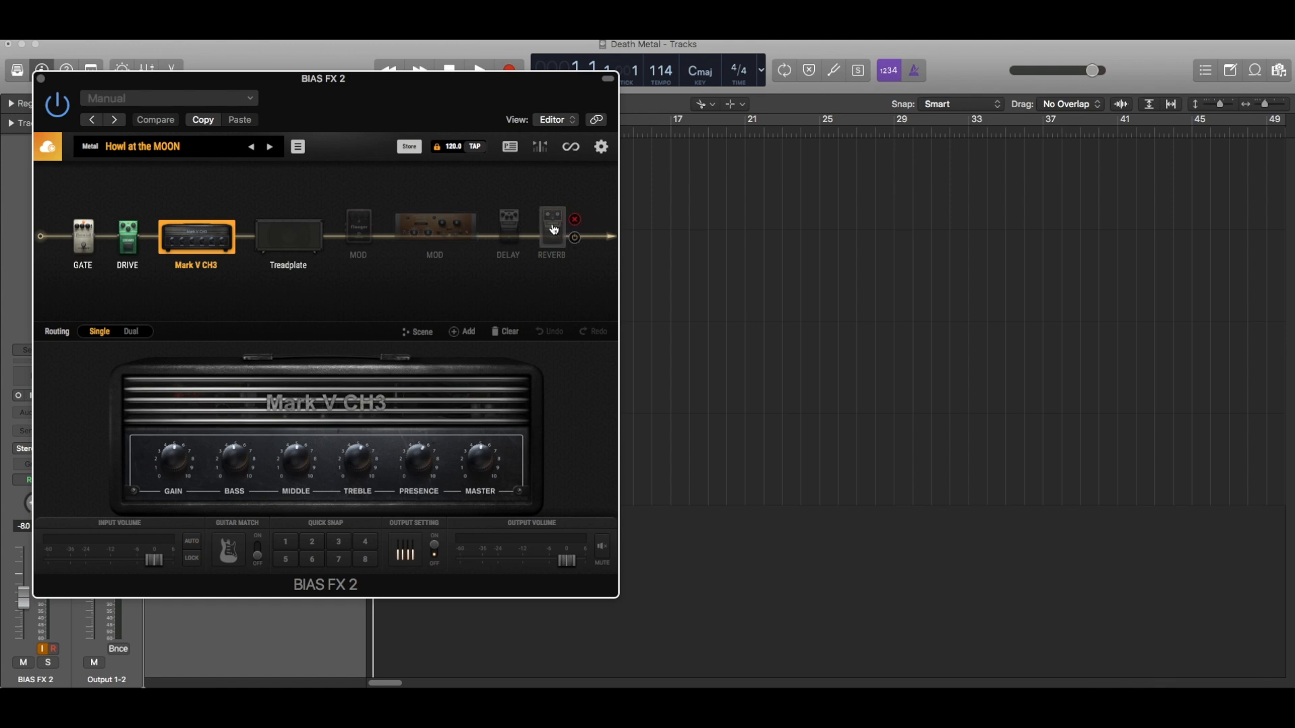
click(551, 231)
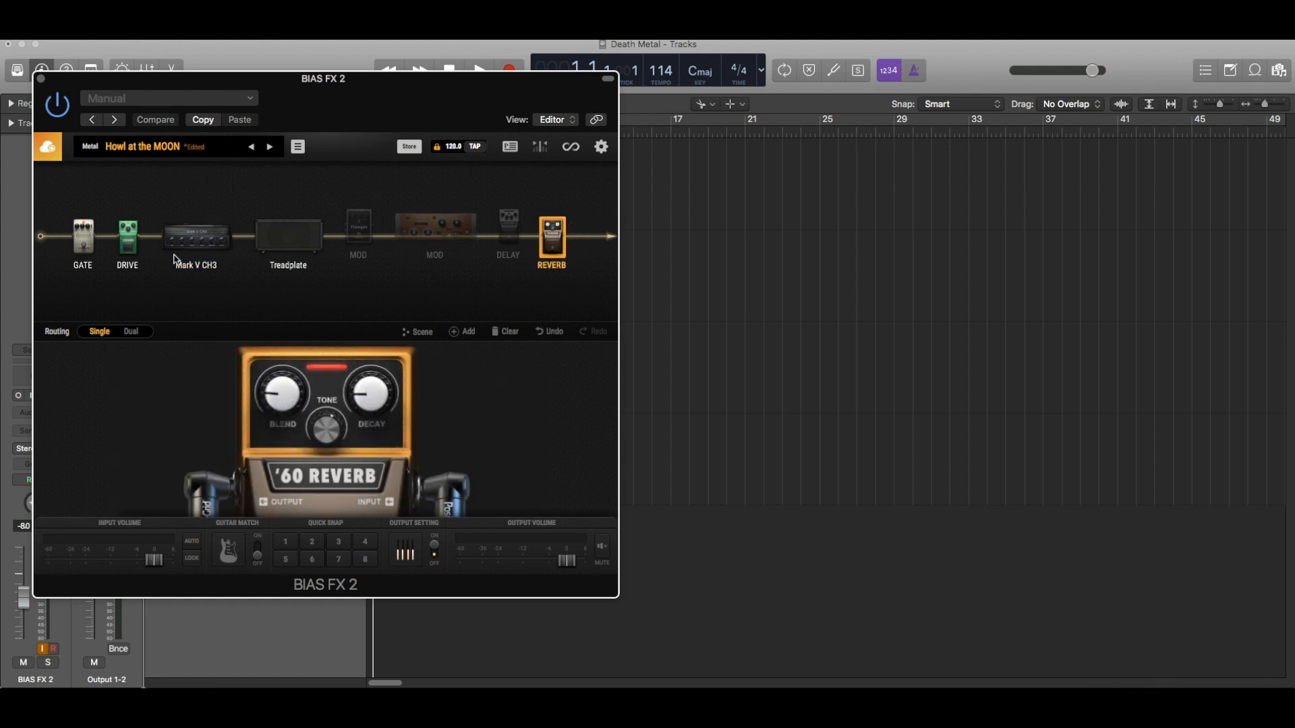
mouse_move(282, 257)
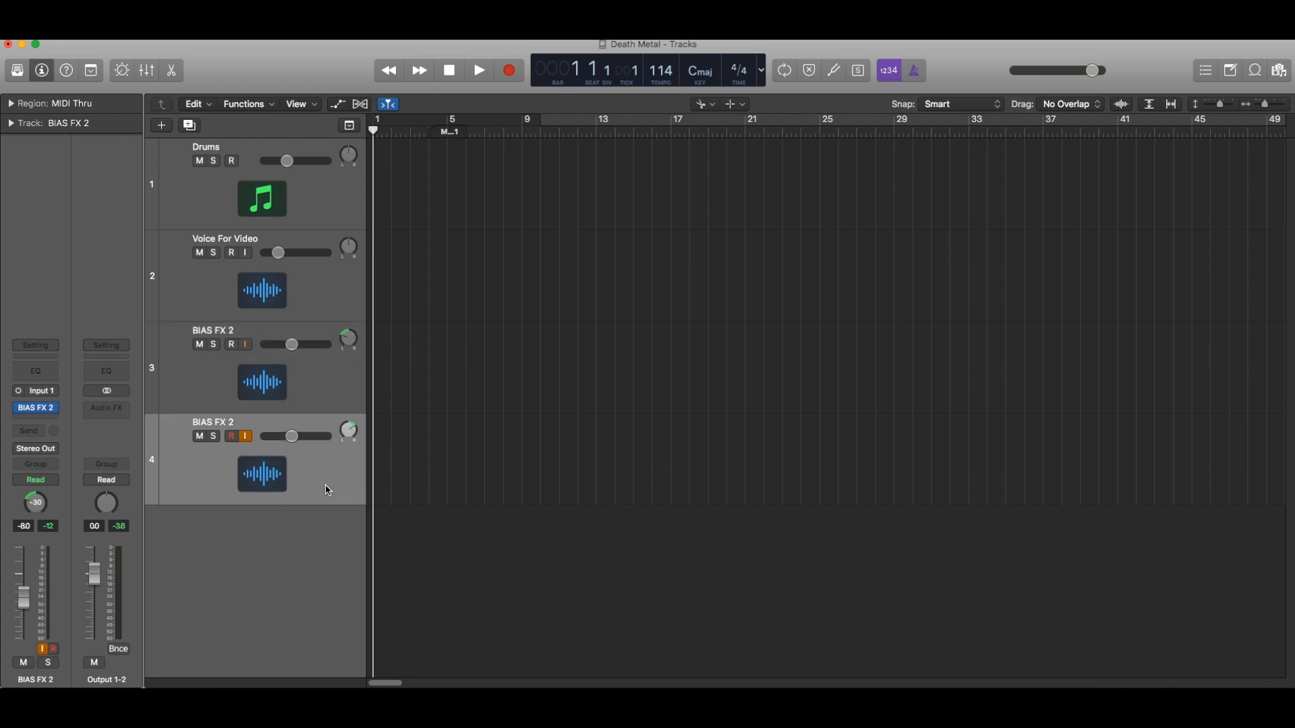
- Insert BIAS FX 2 in the fourth track's Audio FX slot and reach its preset browser
click(35, 407)
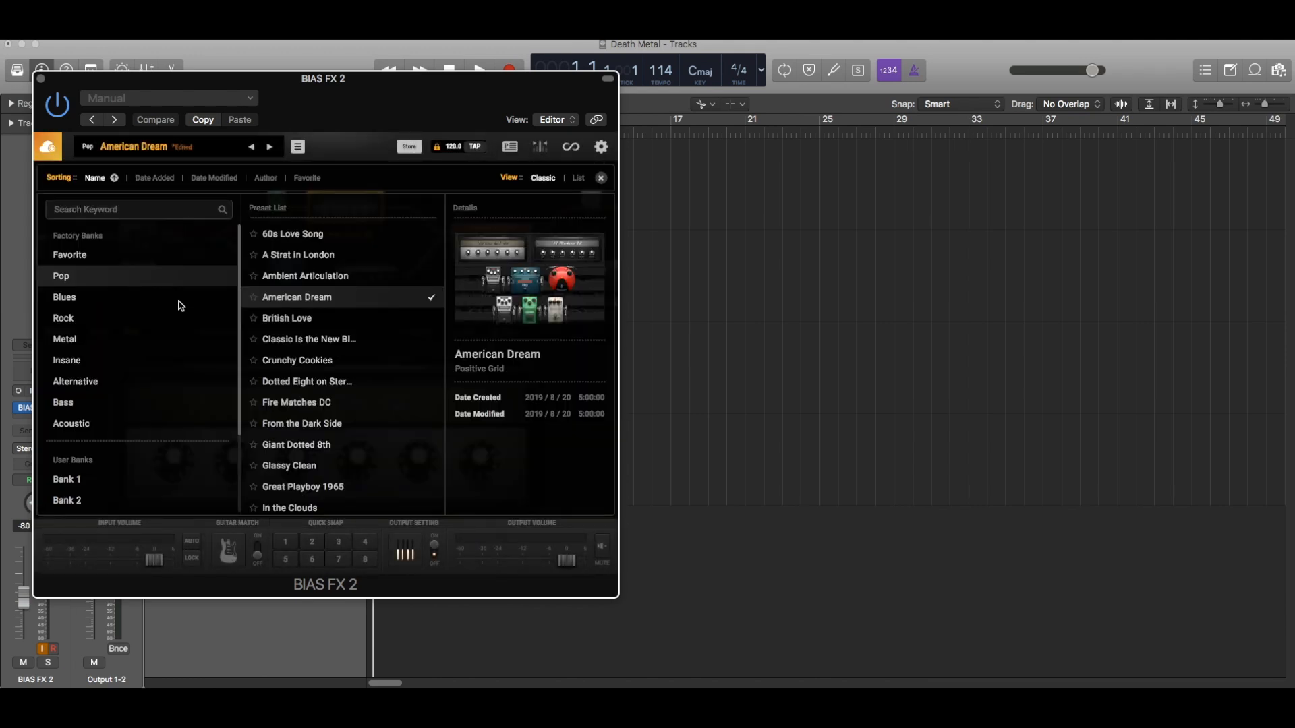
- Load Metal > Howl at the MOON on track 4, enable its reverb and choose the Treadplate cab
click(65, 339)
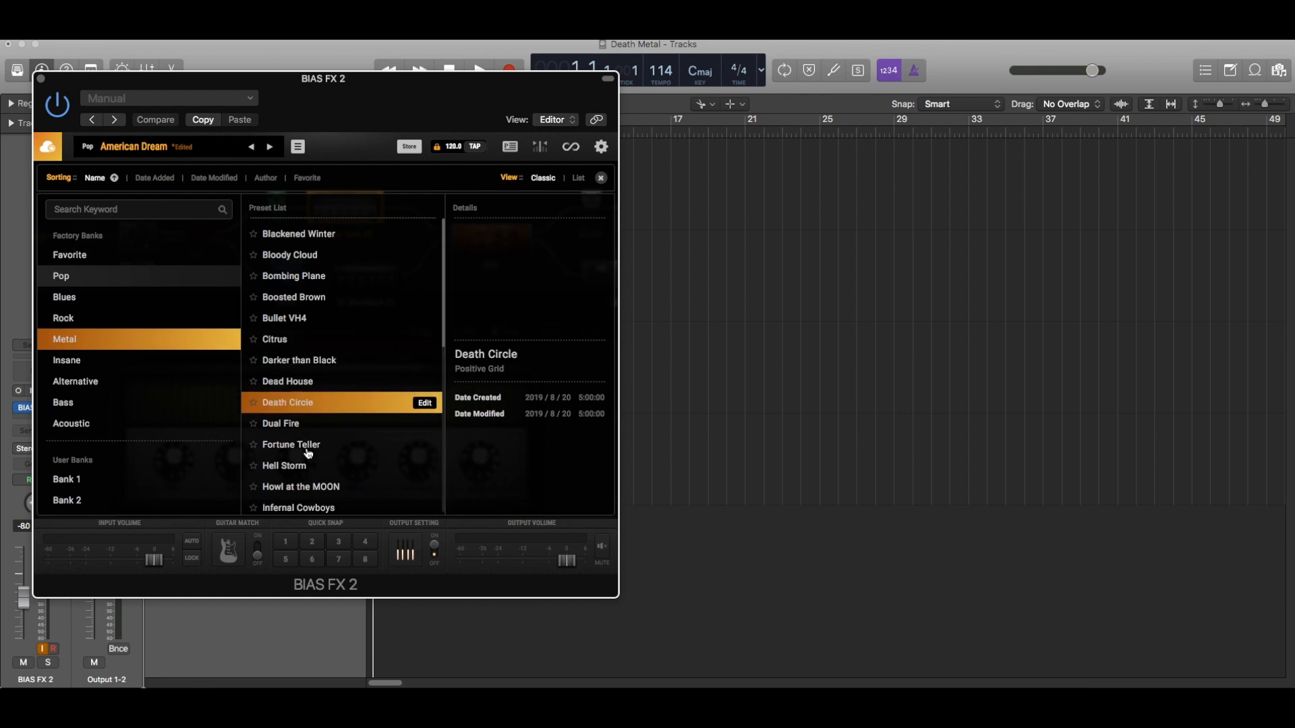
click(300, 486)
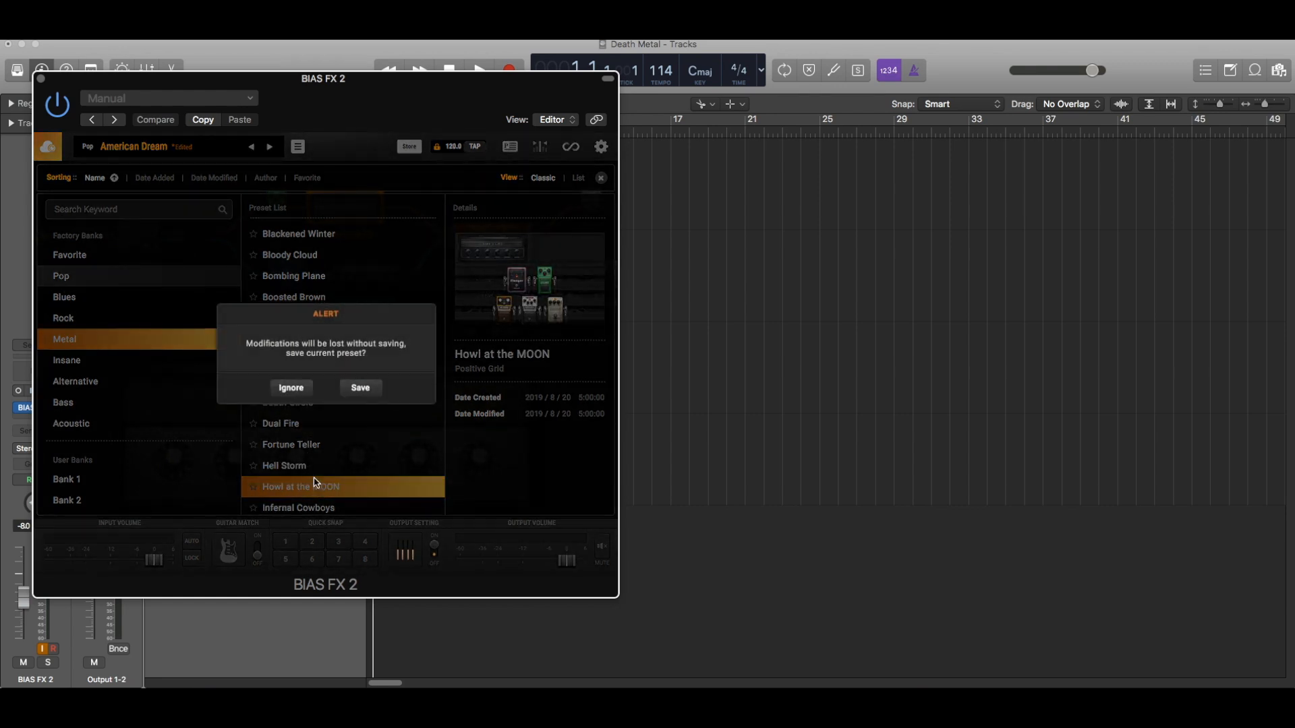
click(291, 388)
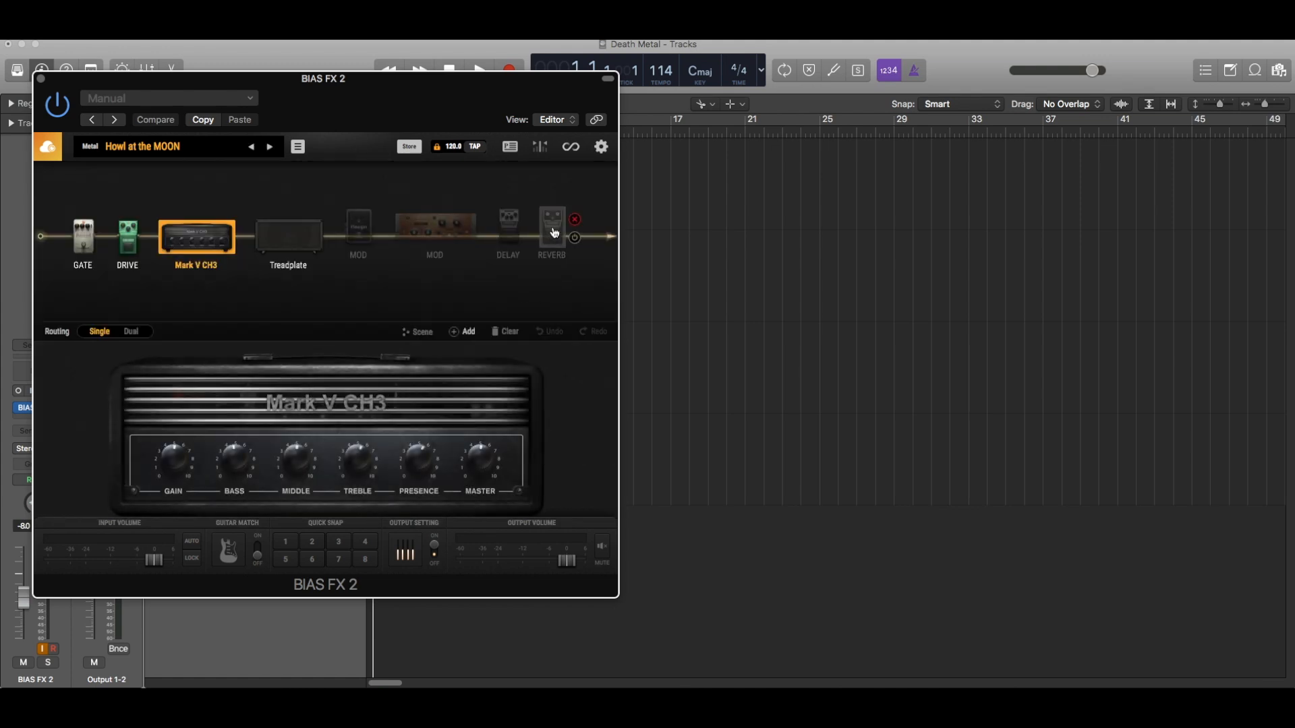
click(552, 229)
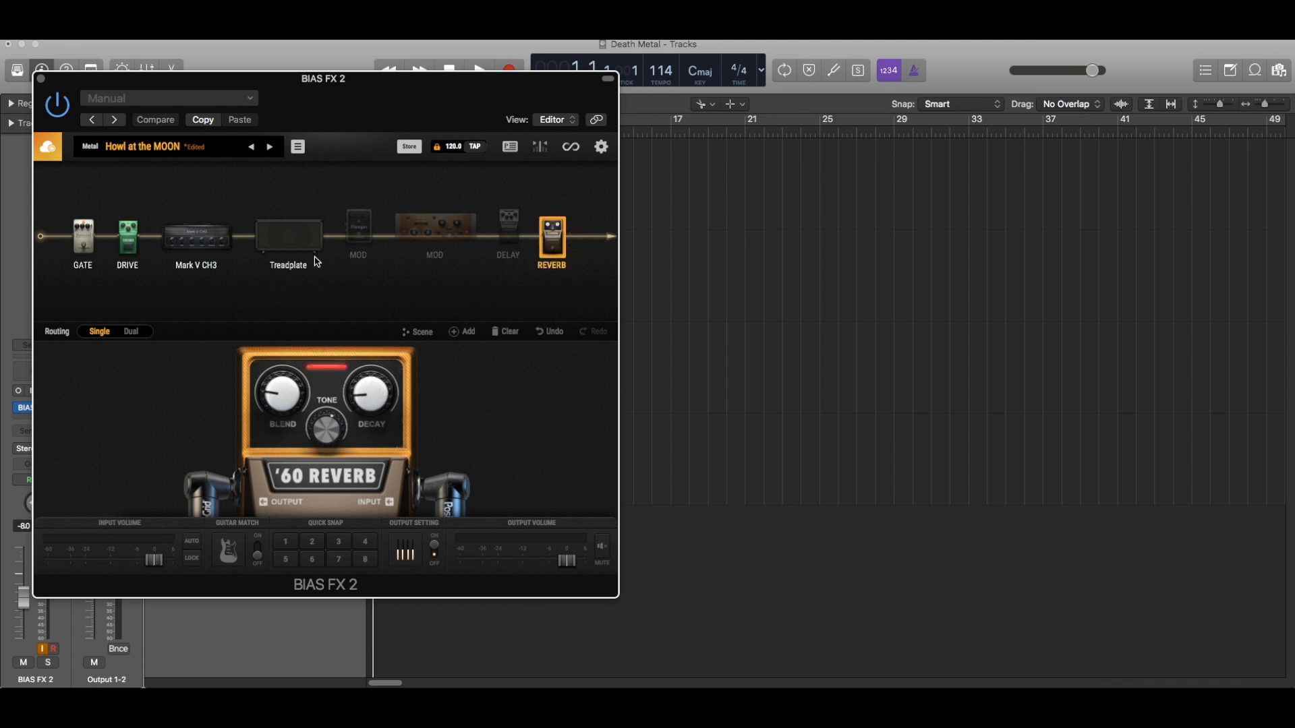
click(288, 237)
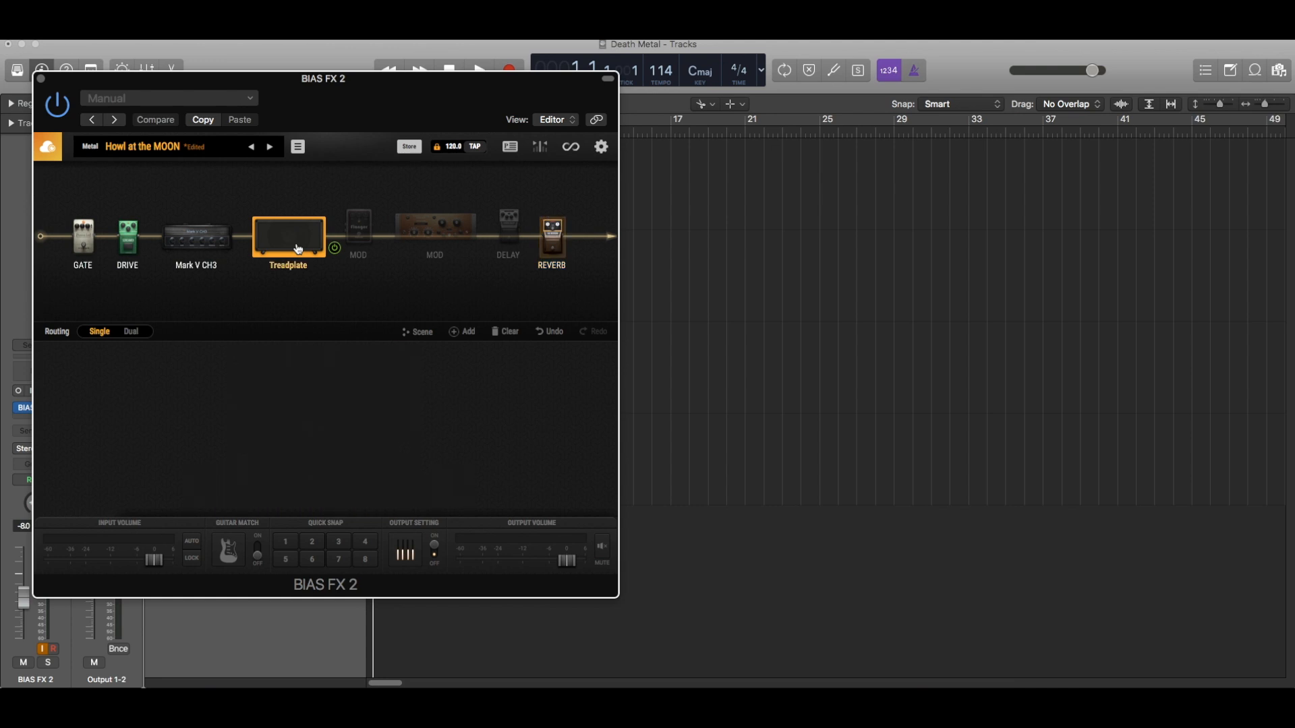
- Swap the Treadplate cabinet for the 4-speaker Celest T-75s in Cab Finder and confirm
click(288, 236)
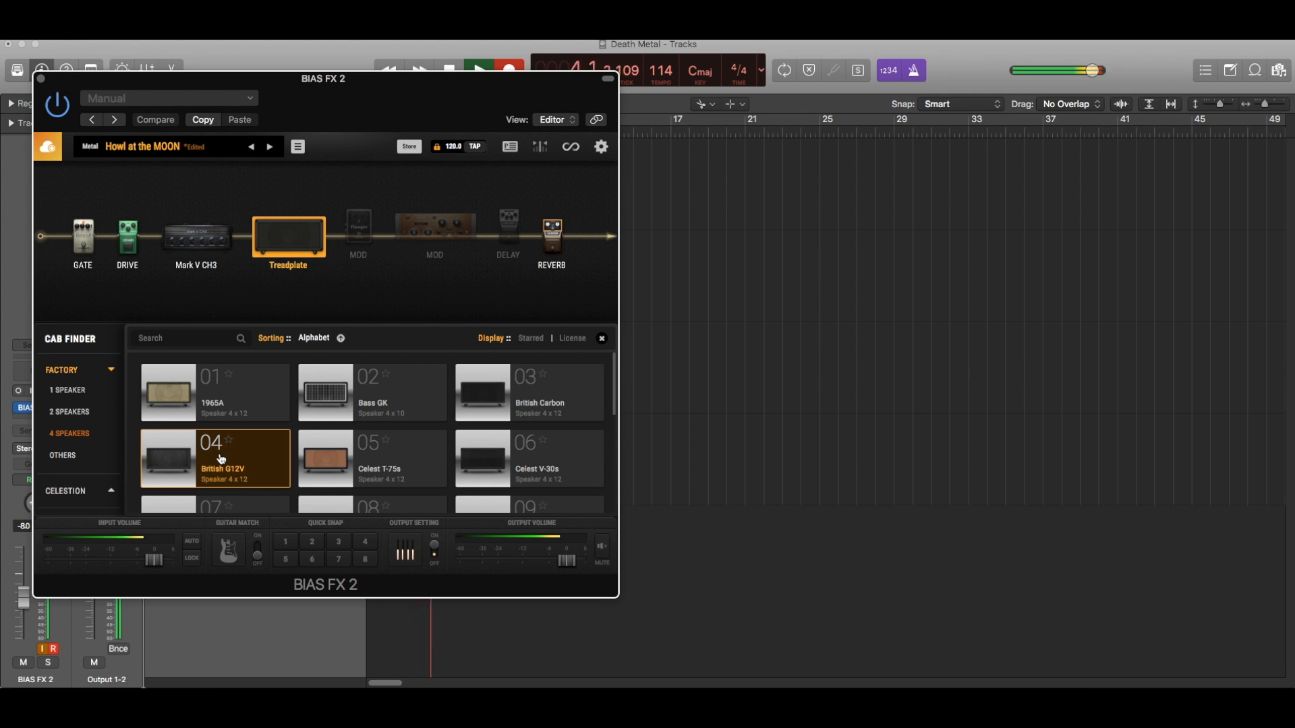
click(371, 459)
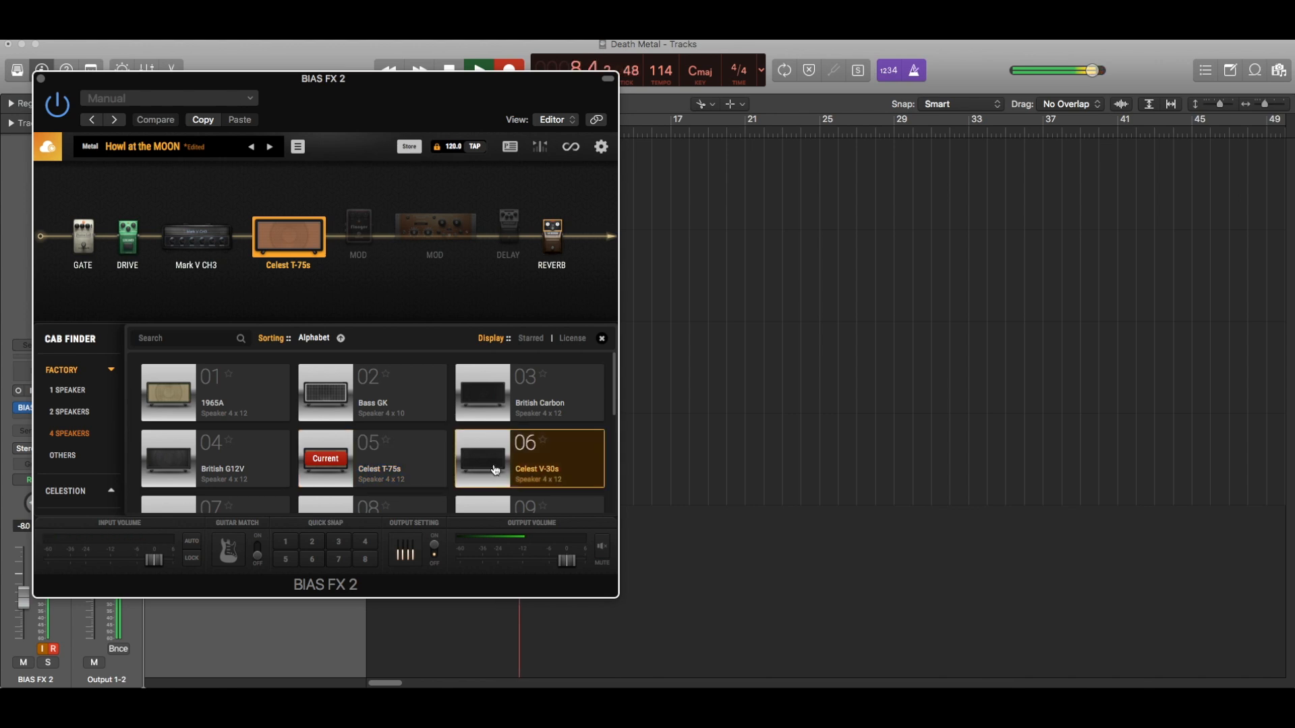
click(529, 459)
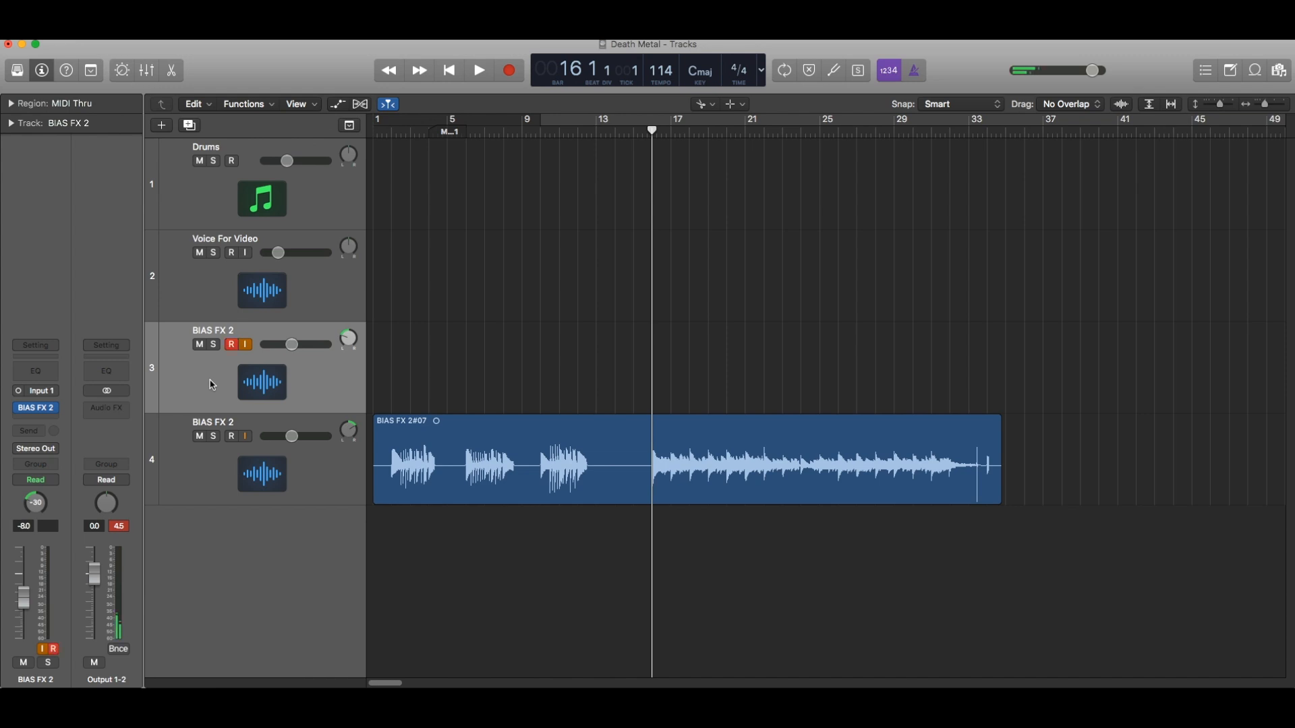
- Record a guitar riff take on track 3, stopping once the riff is captured
click(478, 70)
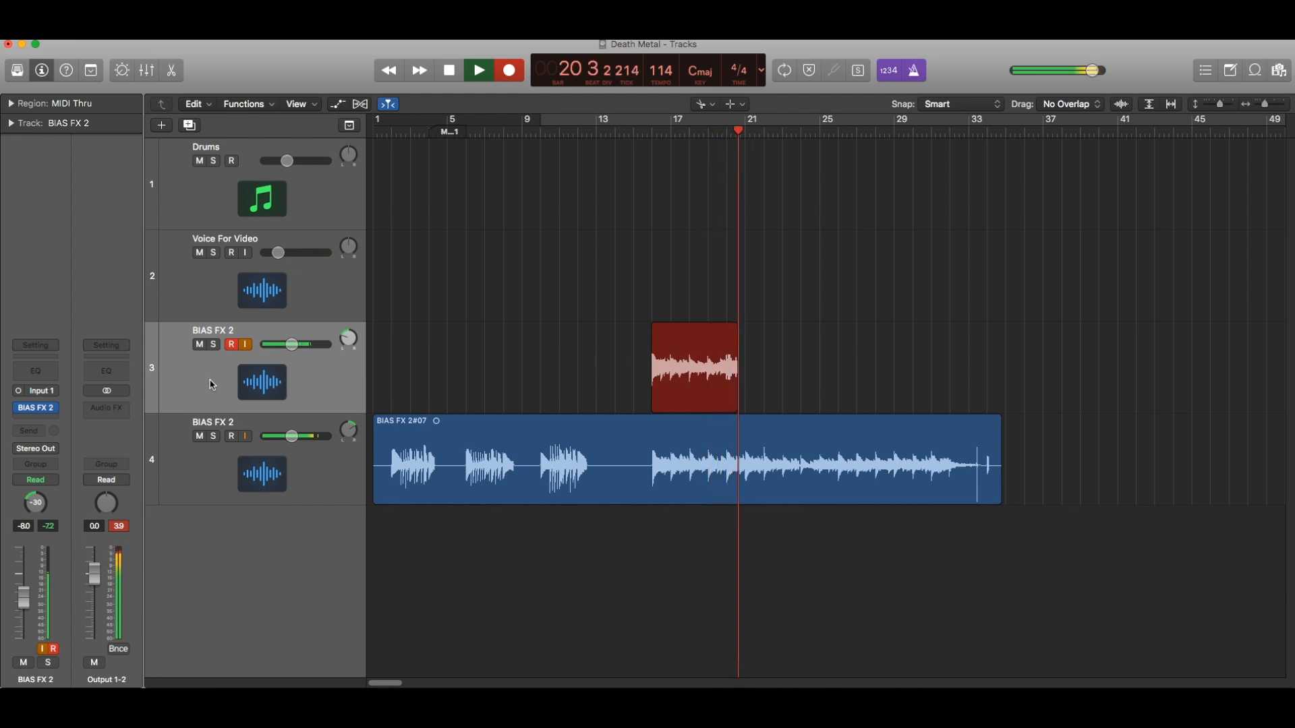
click(477, 70)
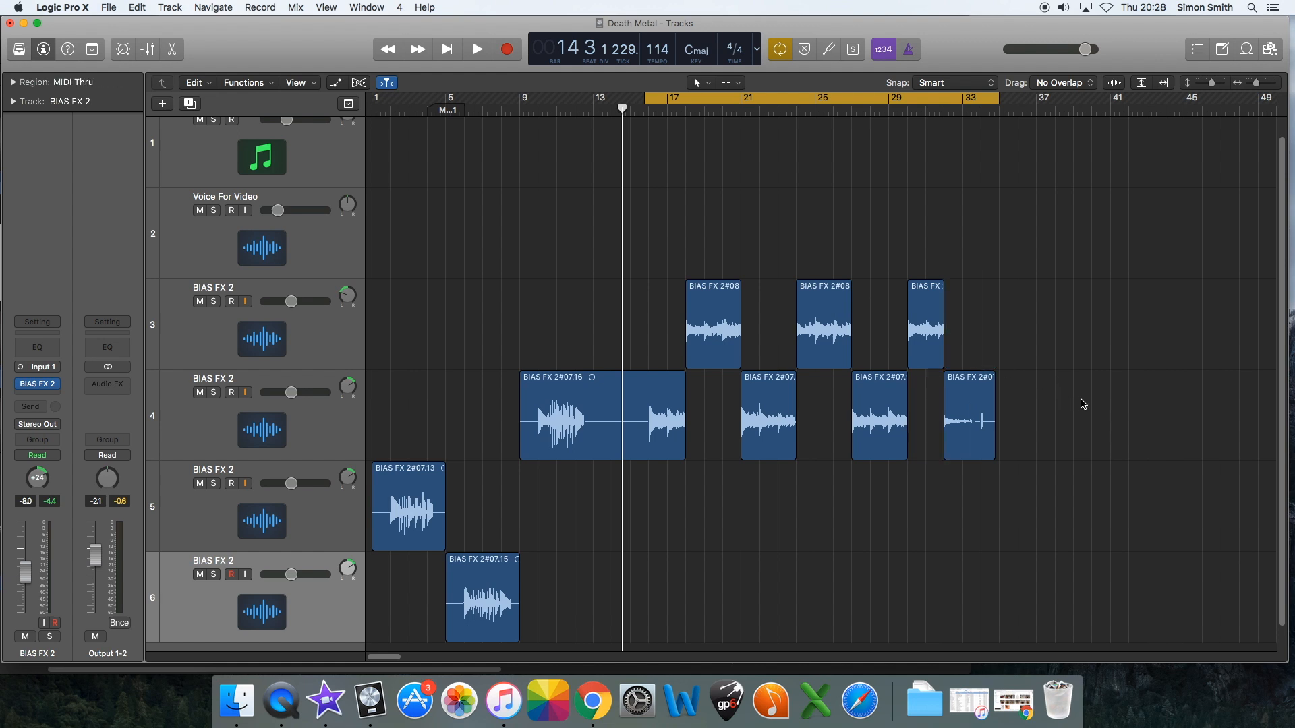
- Start playback looping bars 17 to 33 over the six-track guitar arrangement
click(476, 49)
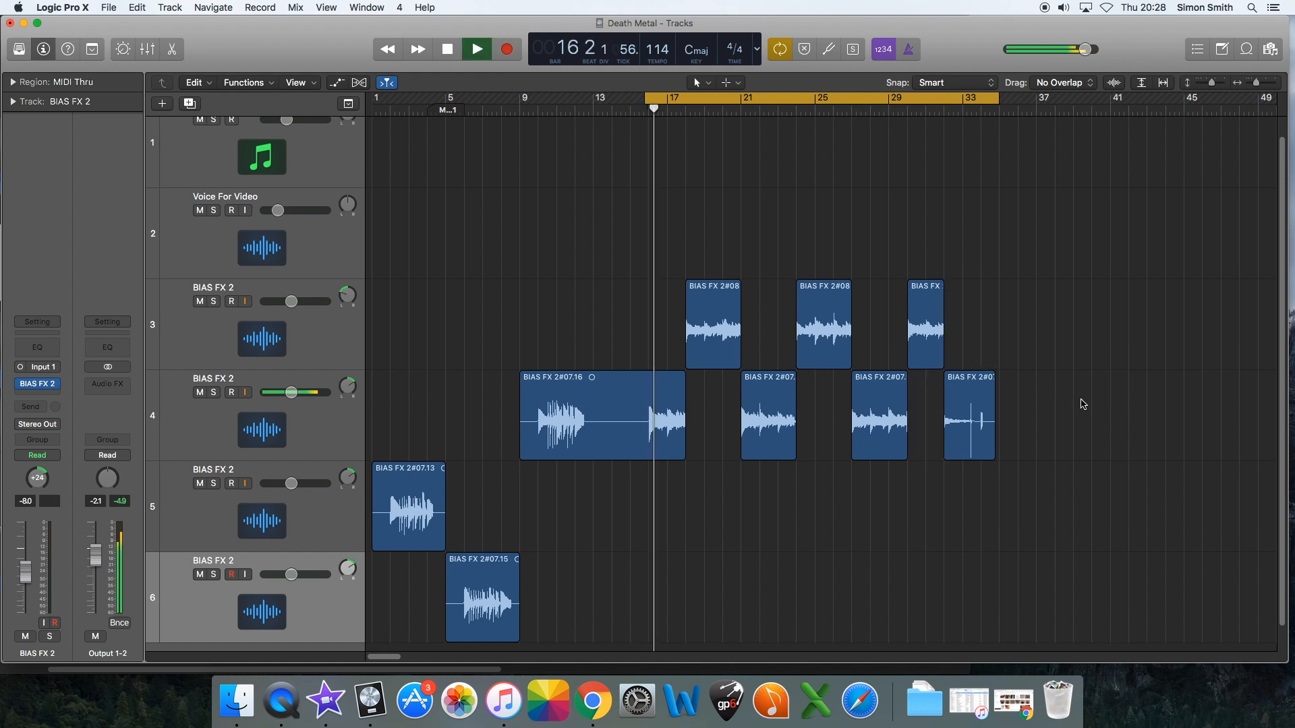